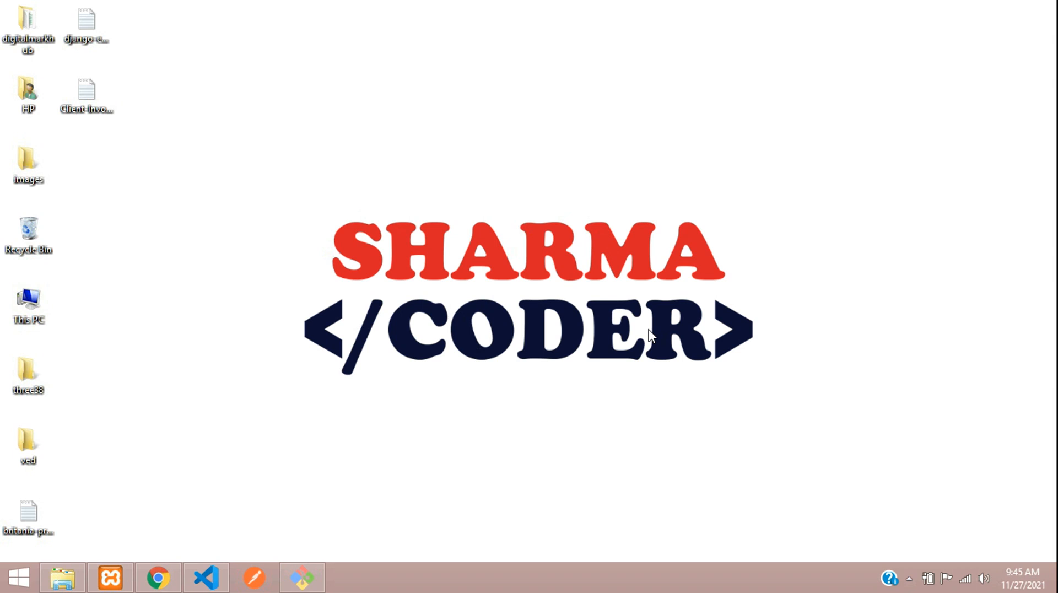
{"action": "mouse_move", "coordinate": [619, 339]}
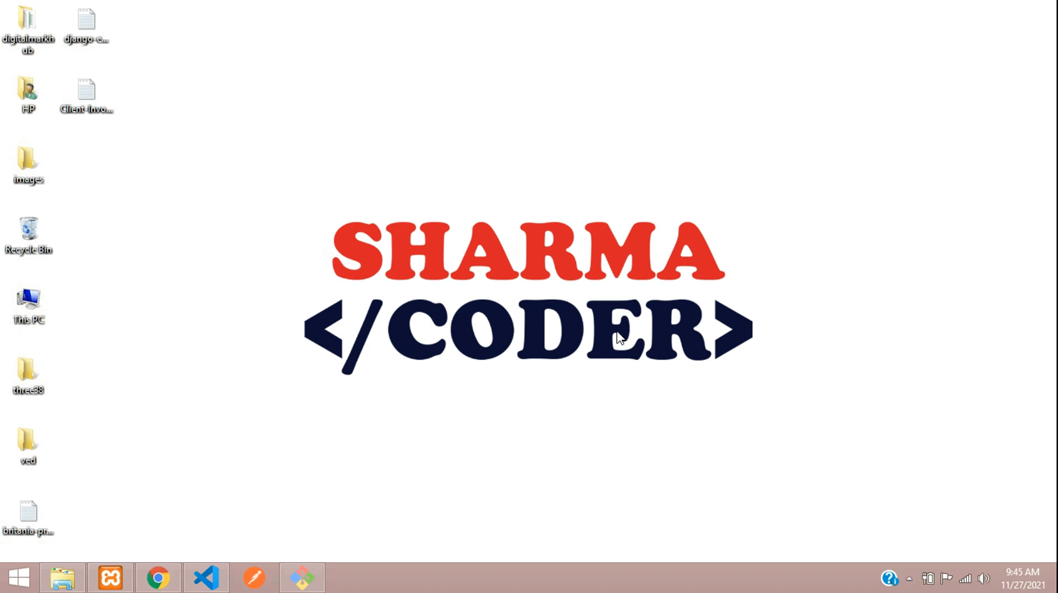
{"action": "mouse_move", "coordinate": [583, 361]}
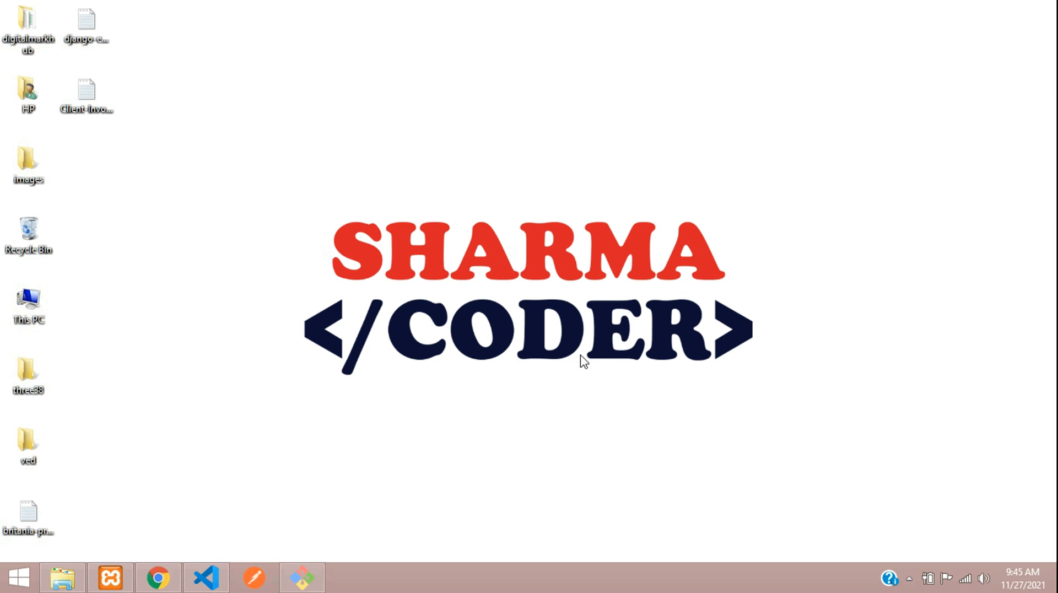
{"action": "mouse_move", "coordinate": [252, 473]}
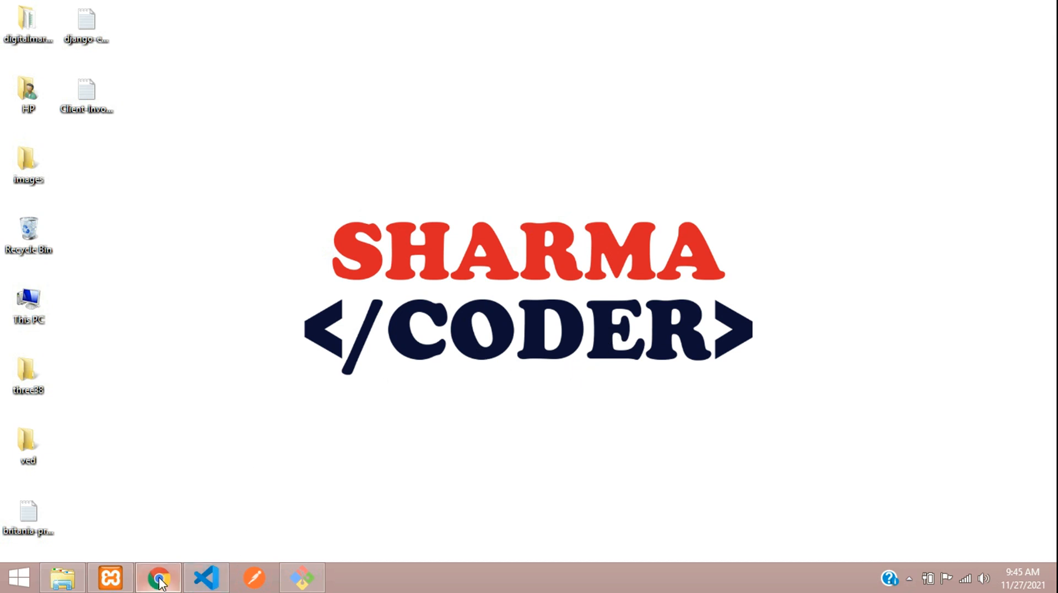
Browse the store's Home, Collections and Cart pages to check the navbar, then return to the editor.
{"action": "left_click", "coordinate": [158, 578]}
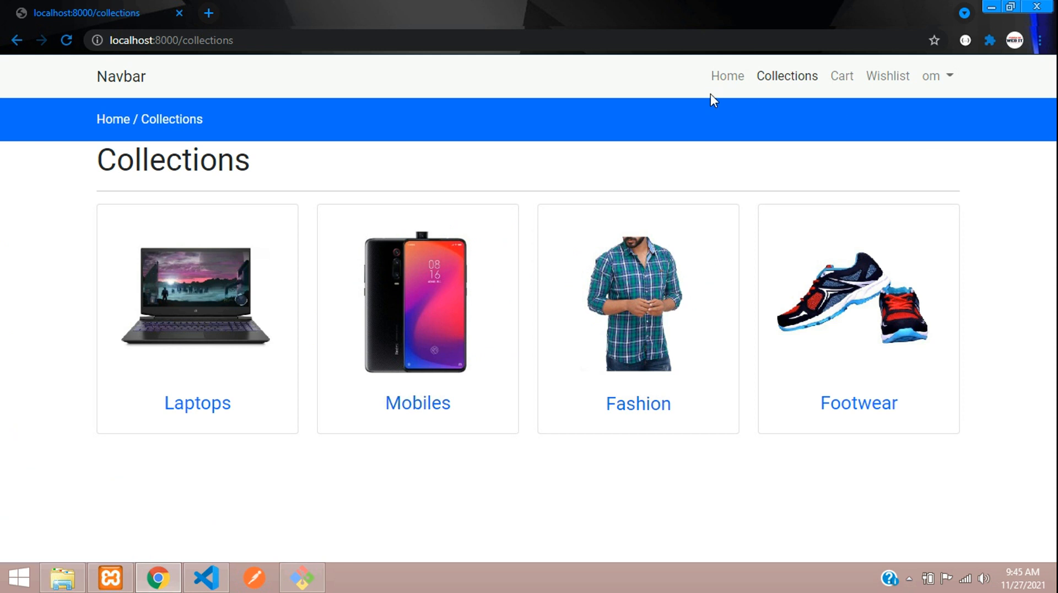
{"action": "left_click", "coordinate": [727, 75]}
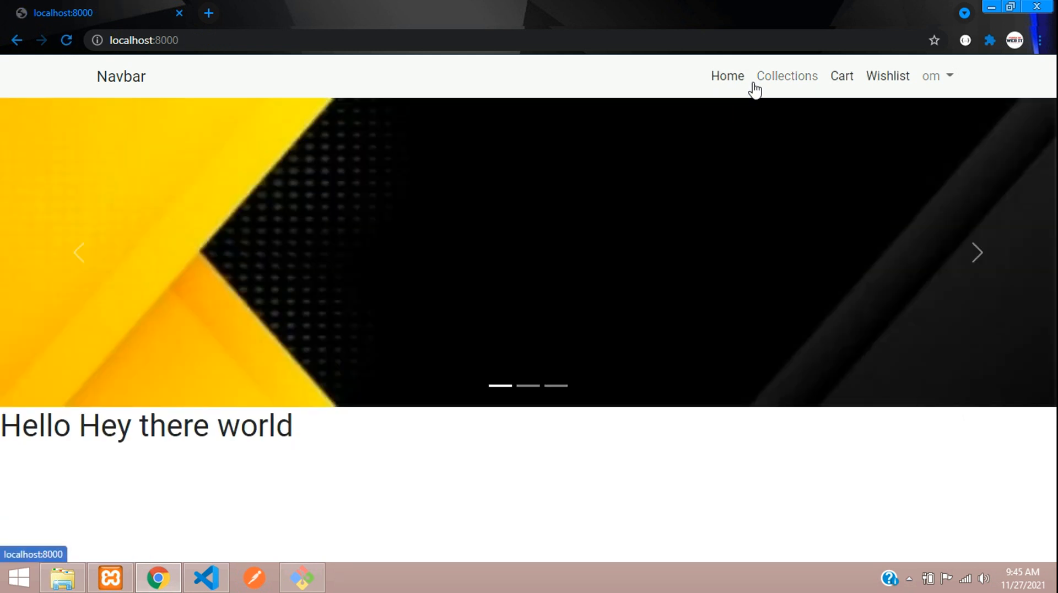
{"action": "left_click", "coordinate": [786, 76]}
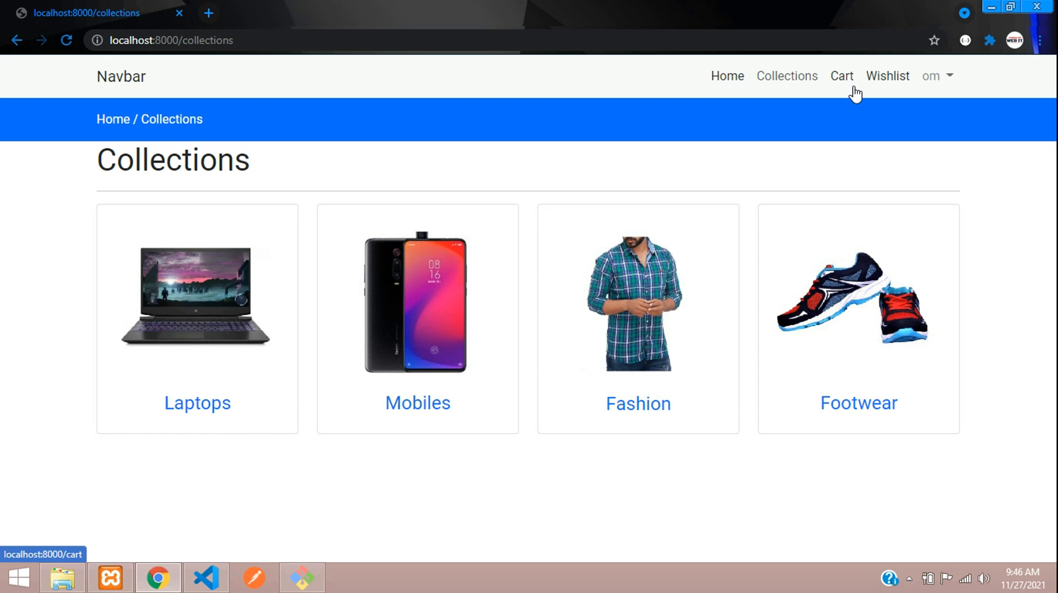
{"action": "left_click", "coordinate": [841, 76]}
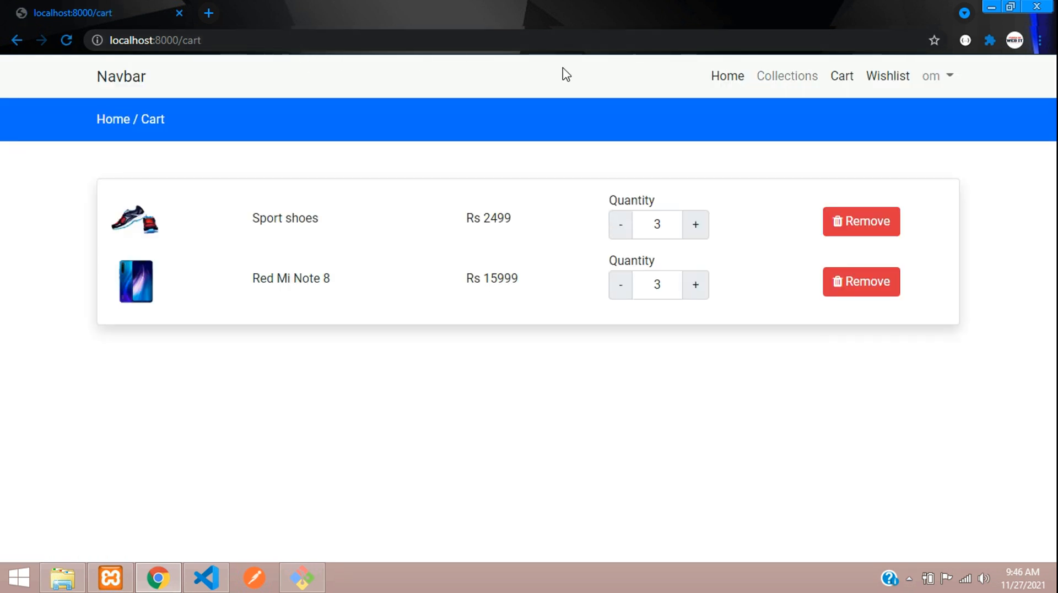
{"action": "left_click", "coordinate": [785, 76]}
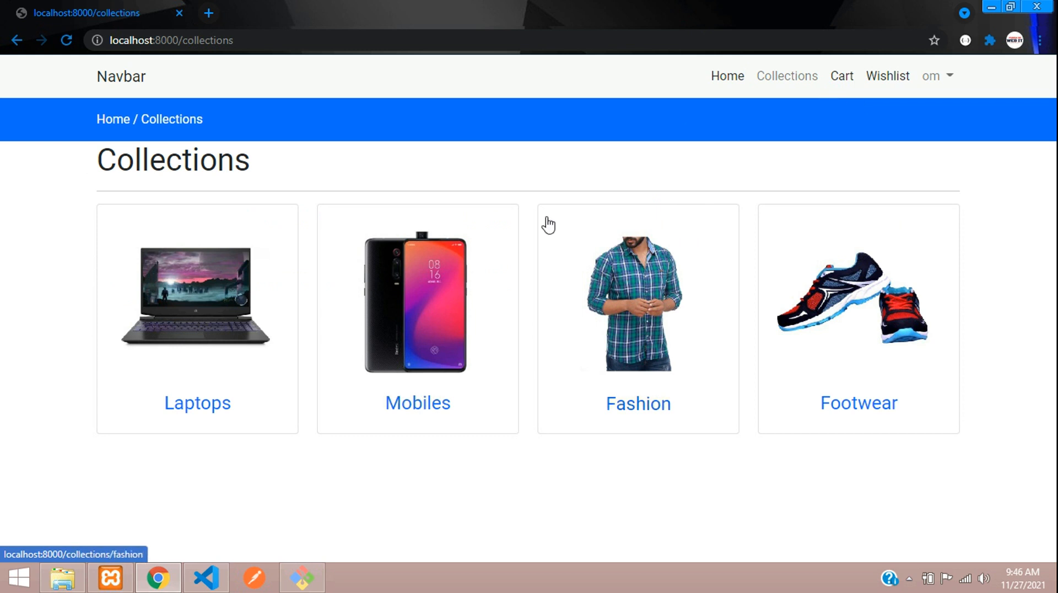
{"action": "left_click", "coordinate": [206, 578]}
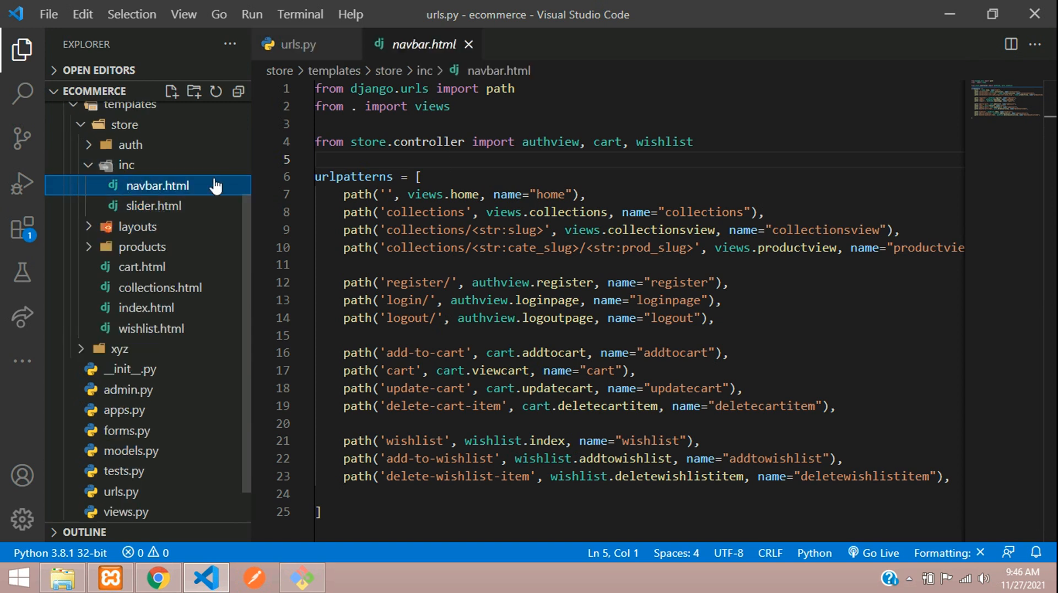
Remove the leftover 'active' class from the Cart and Wishlist anchors in navbar.html.
{"action": "left_click", "coordinate": [158, 185]}
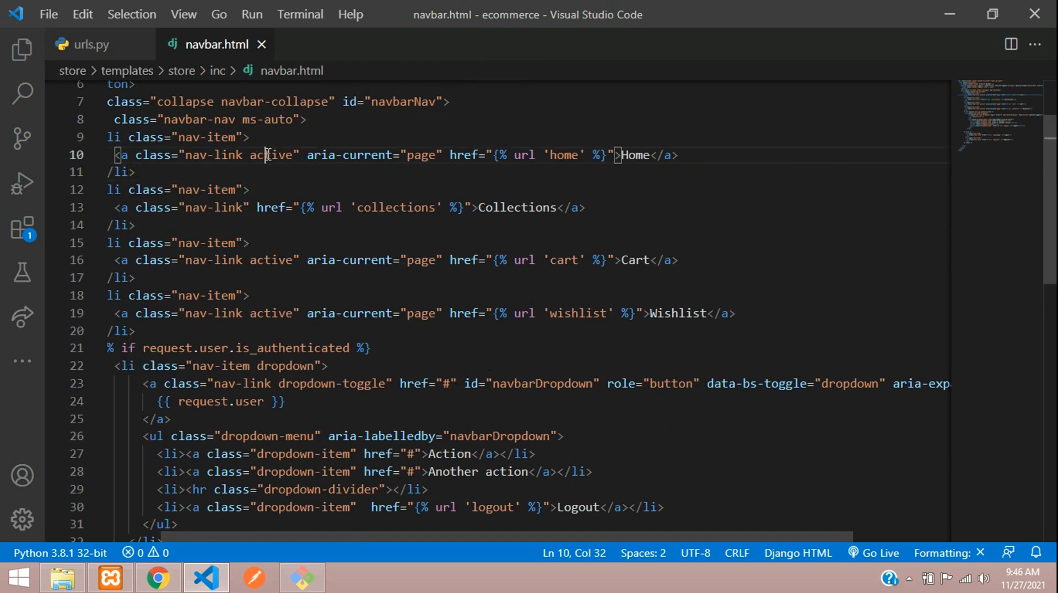
{"action": "double_click", "coordinate": [270, 154]}
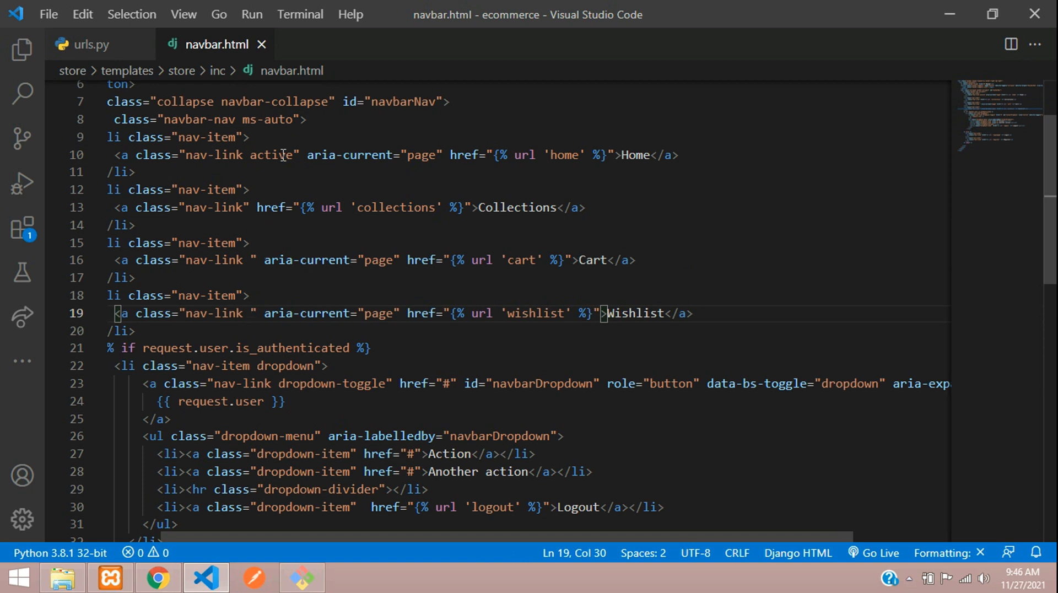
{"action": "double_click", "coordinate": [270, 154]}
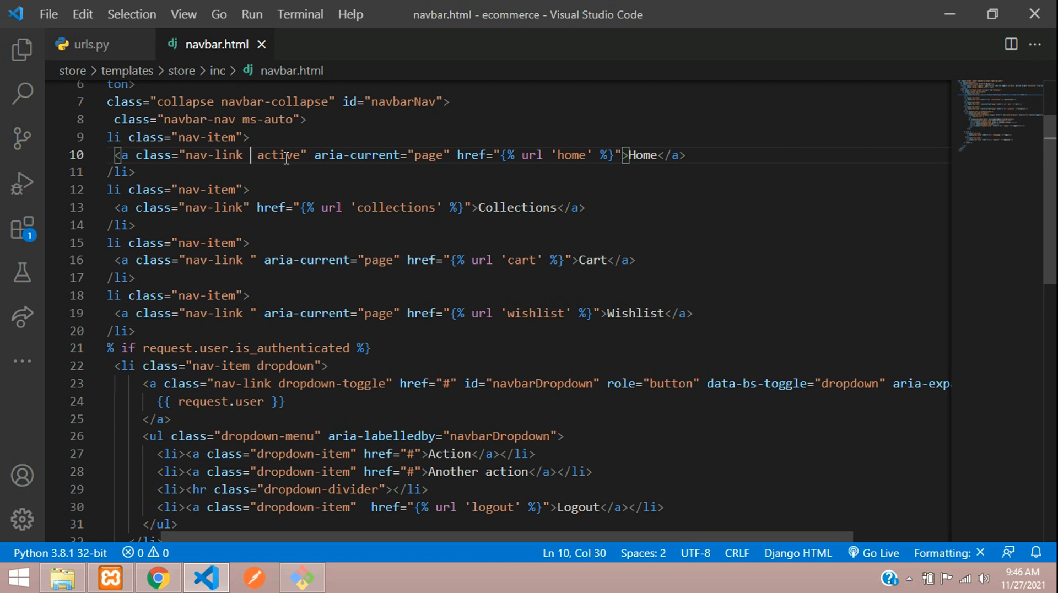
Wrap the Home link's class in {% if request.resolver_match.url_name == ' %}{% endif %}.
{"action": "type", "text": "{% if  %}{% endif %}"}
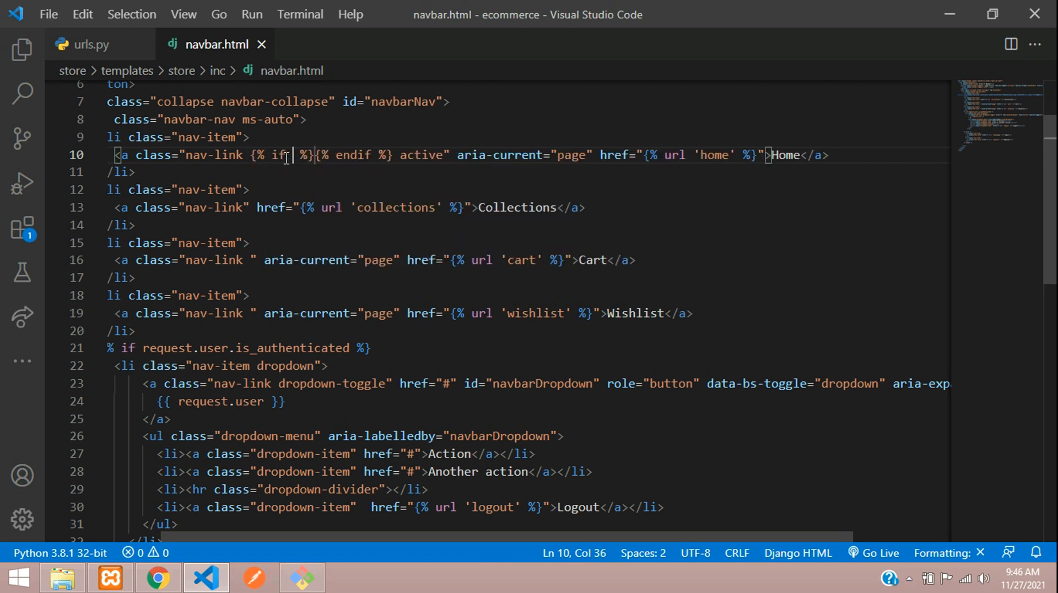
{"action": "type", "text": "request."}
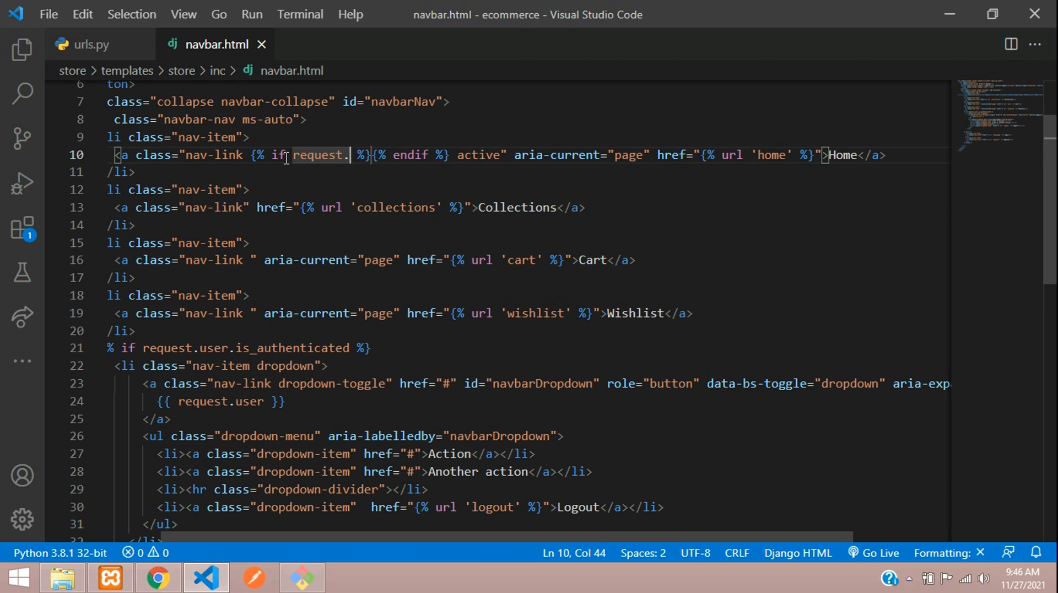
{"action": "type", "text": "resolver"}
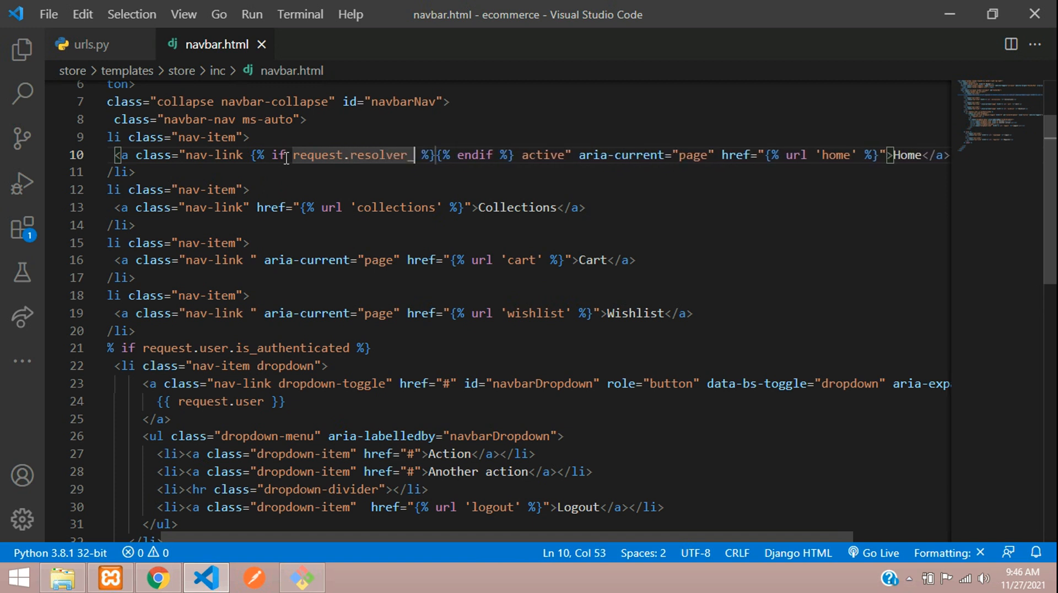
{"action": "type", "text": "_match"}
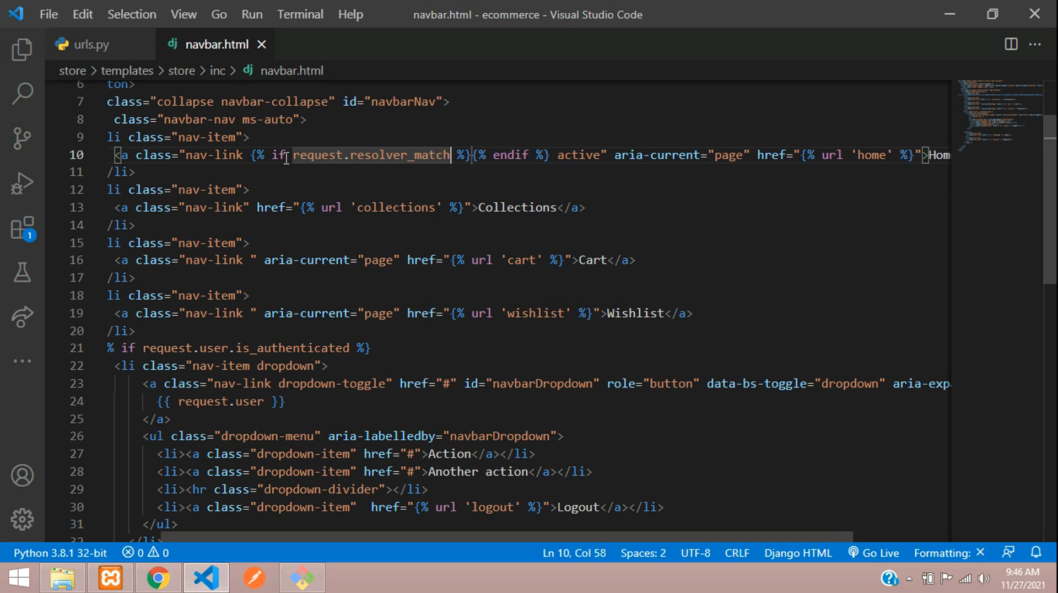
{"action": "type", "text": ".url"}
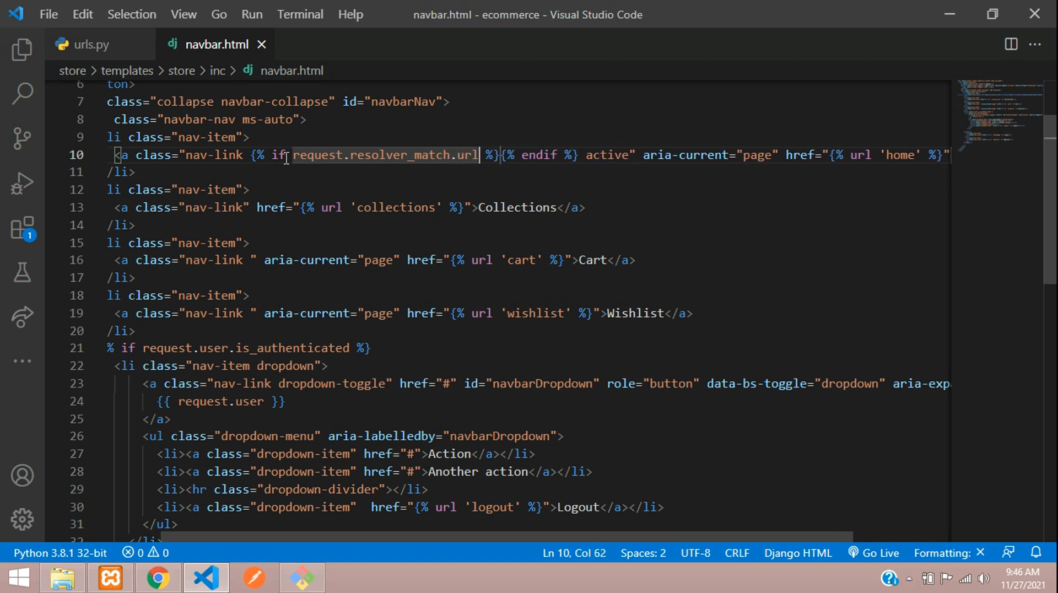
{"action": "type", "text": "_name"}
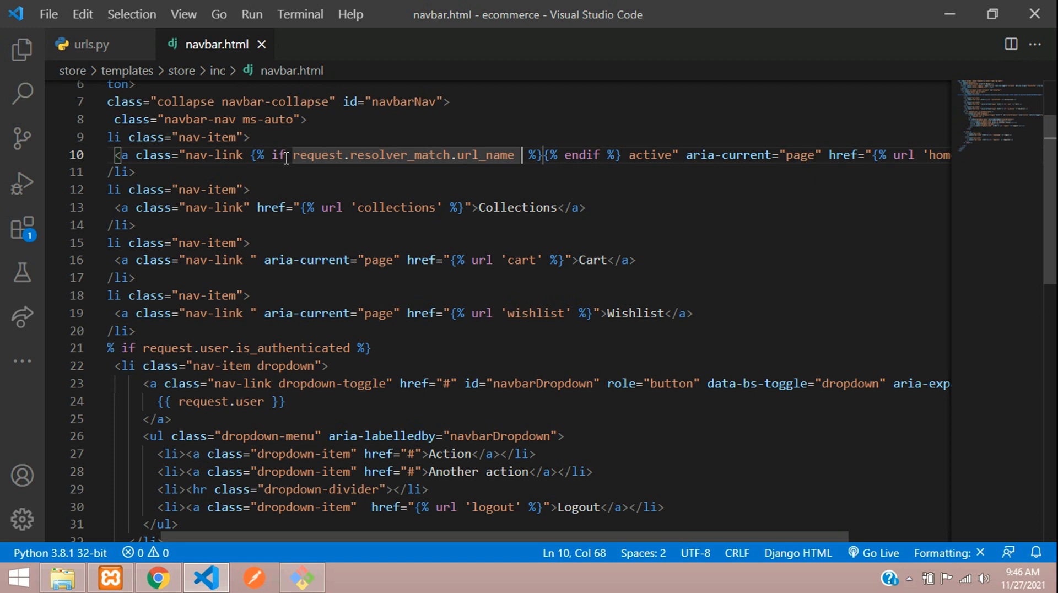
{"action": "type", "text": "== '"}
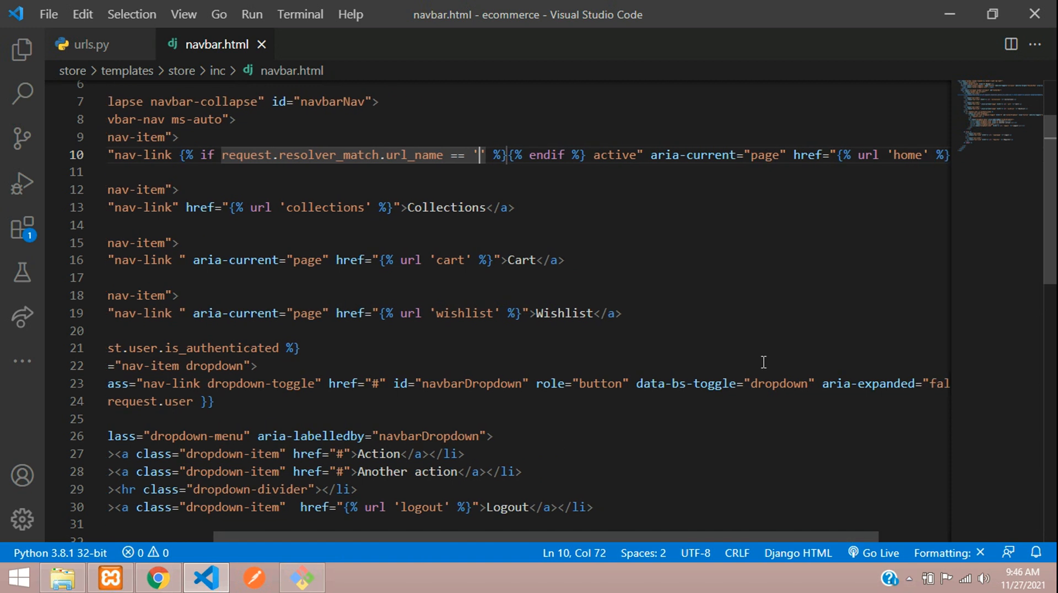
{"action": "mouse_move", "coordinate": [905, 154]}
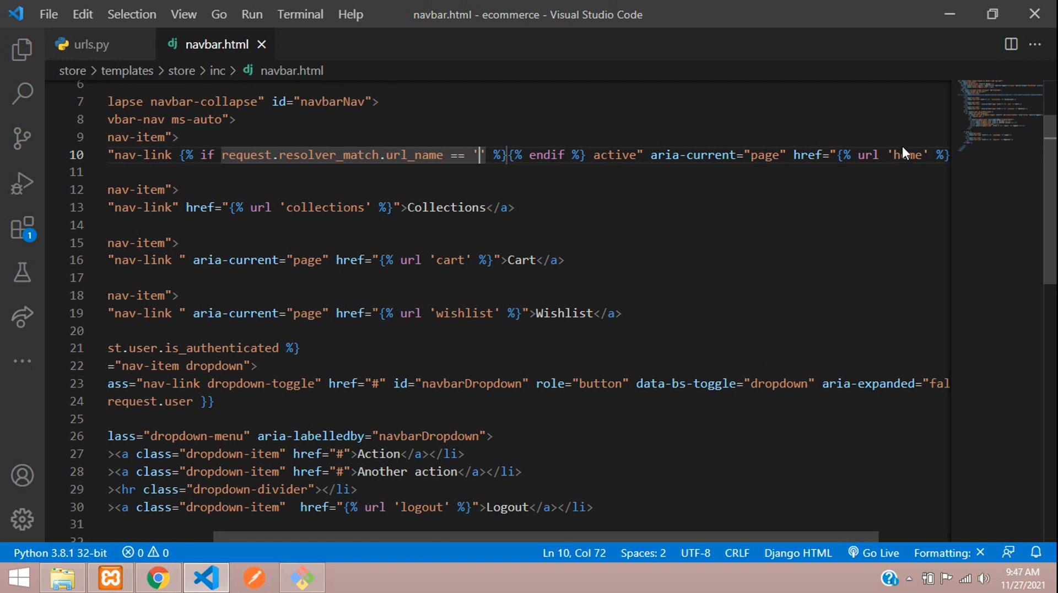
Complete the condition to compare against 'home' and emit 'active' when it matches.
{"action": "double_click", "coordinate": [906, 154]}
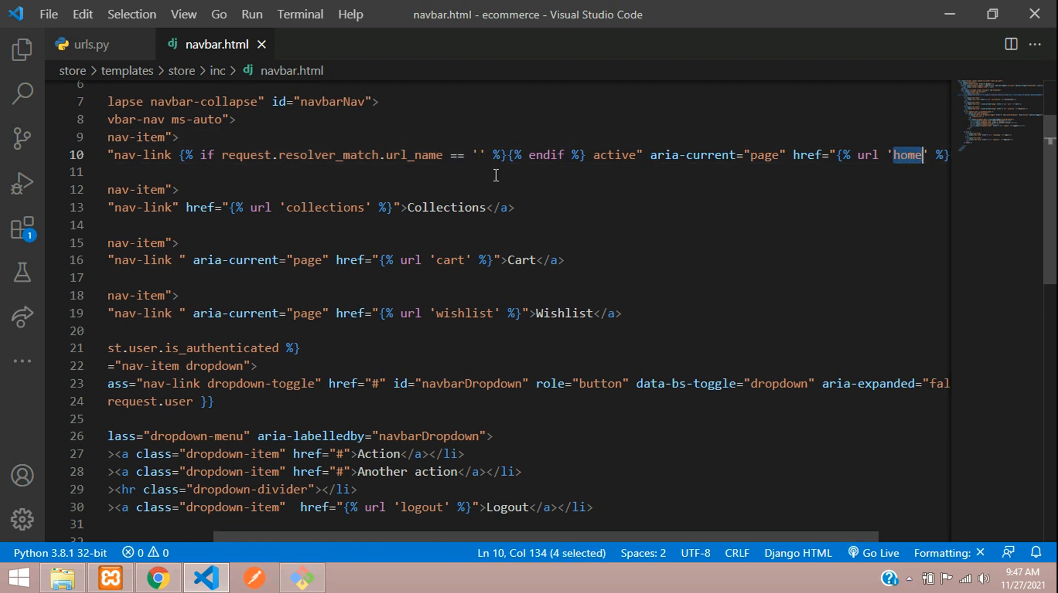
{"action": "type", "text": "home"}
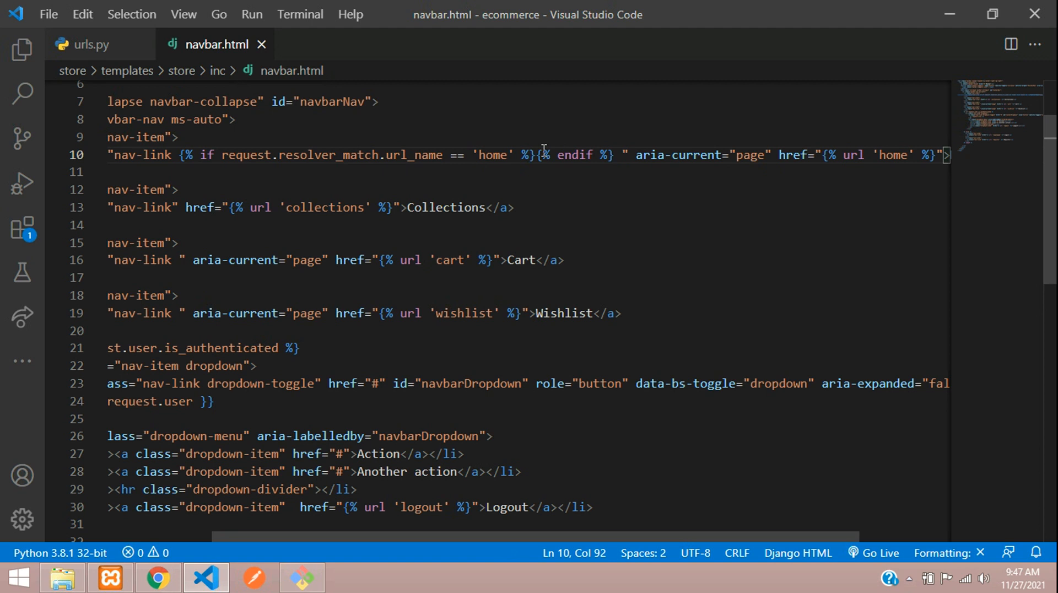
{"action": "type", "text": "active"}
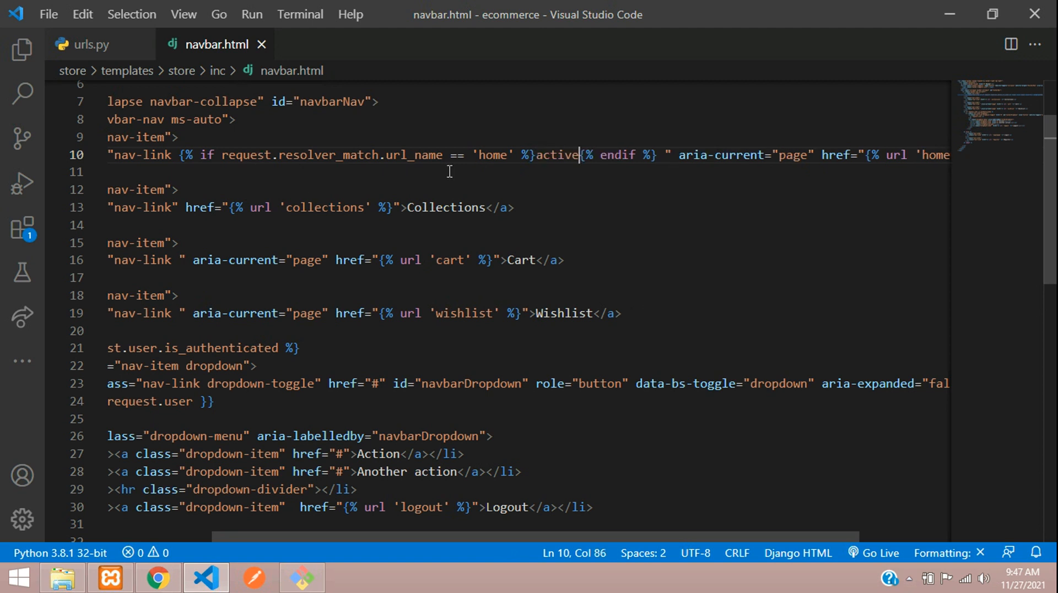
{"action": "left_click", "coordinate": [498, 154]}
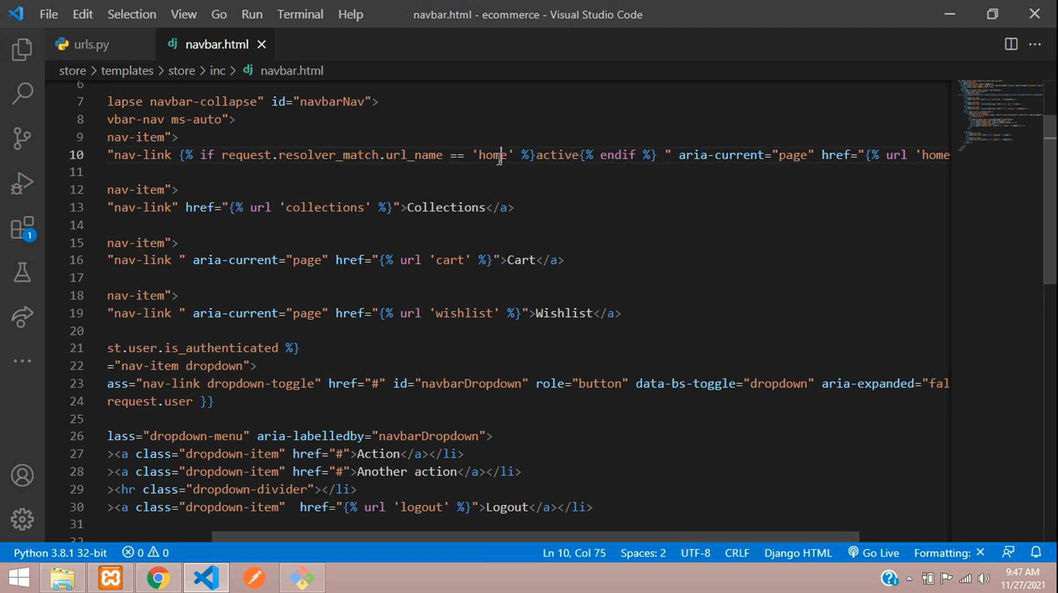
{"action": "double_click", "coordinate": [556, 155]}
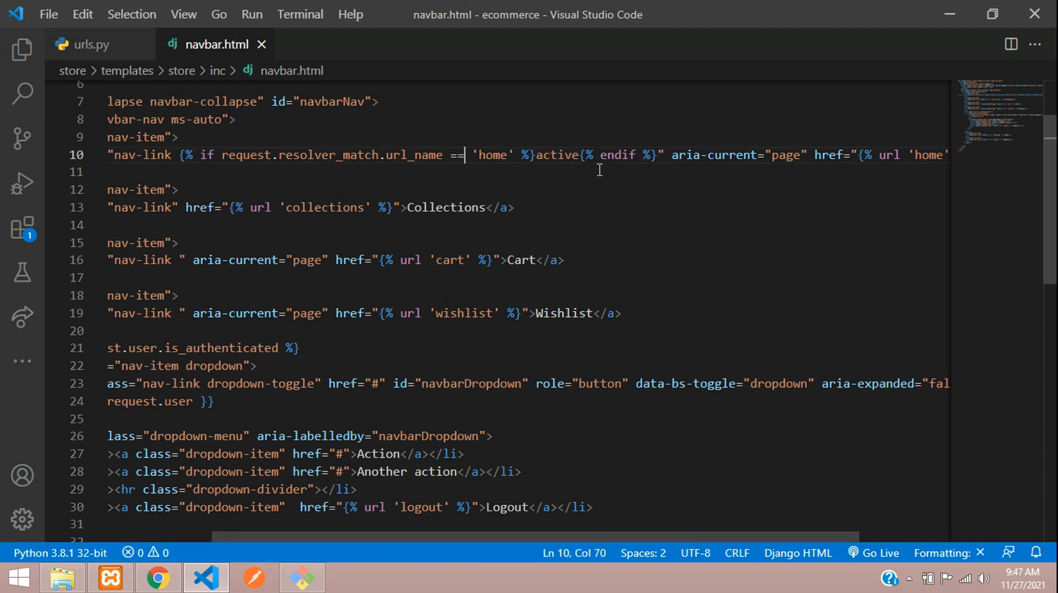
{"action": "mouse_move", "coordinate": [177, 574]}
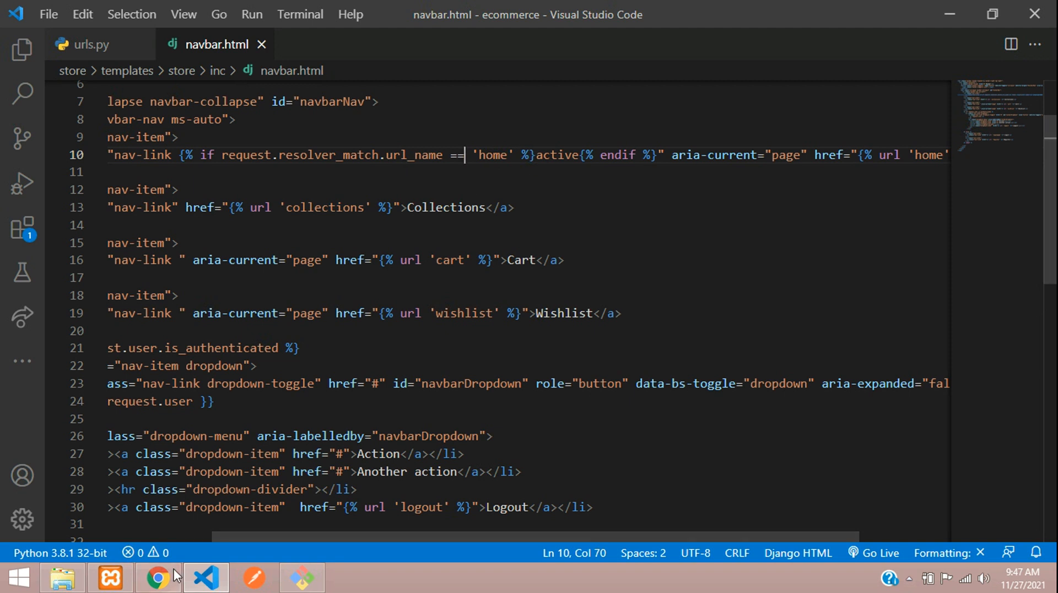
Load localhost:8000 in Chrome and confirm the Home link shows as active.
{"action": "left_click", "coordinate": [157, 578]}
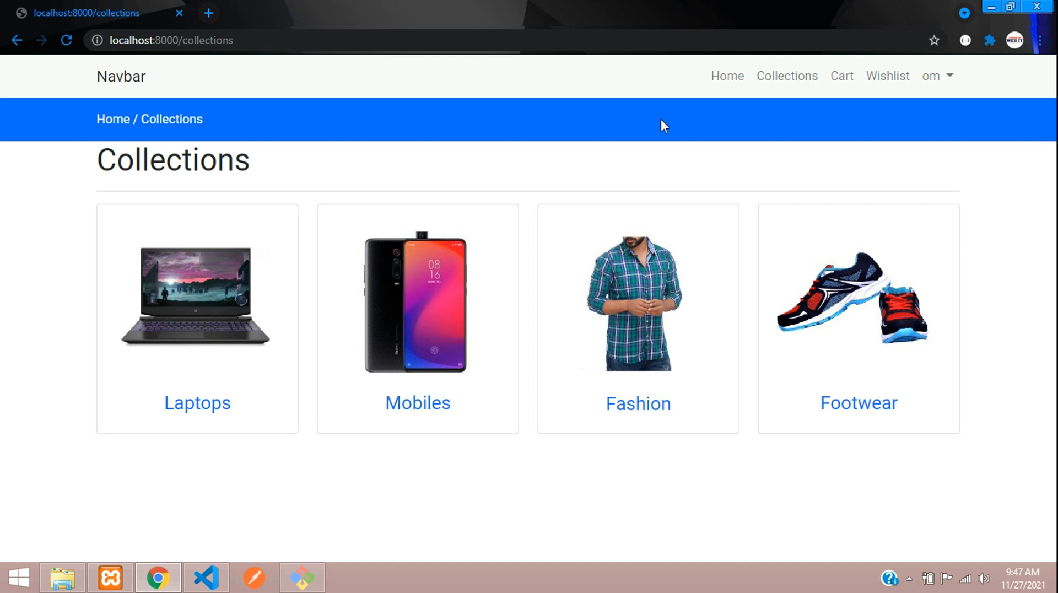
{"action": "mouse_move", "coordinate": [887, 75]}
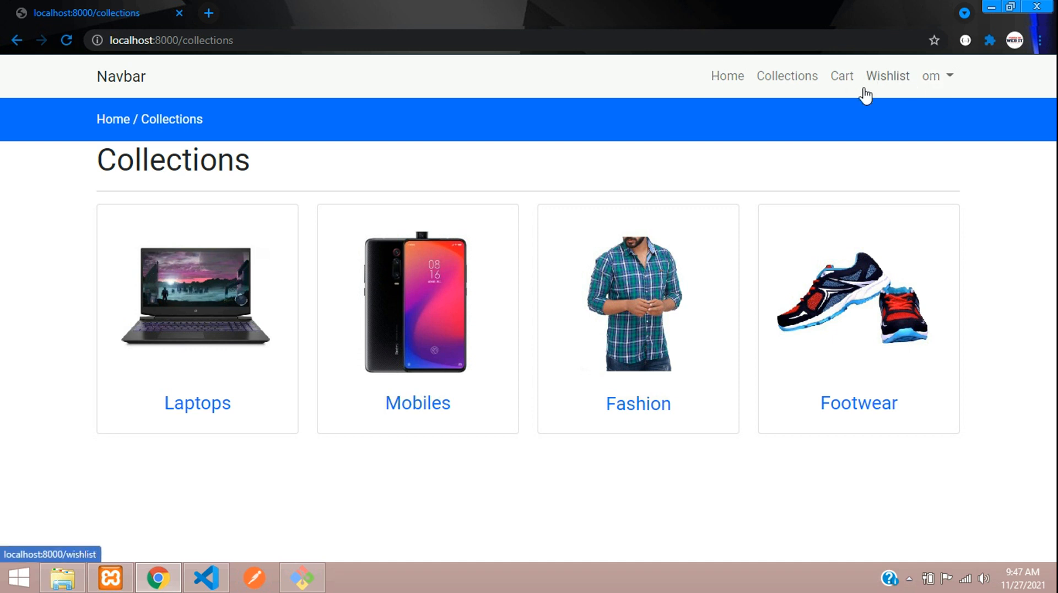
{"action": "mouse_move", "coordinate": [226, 40]}
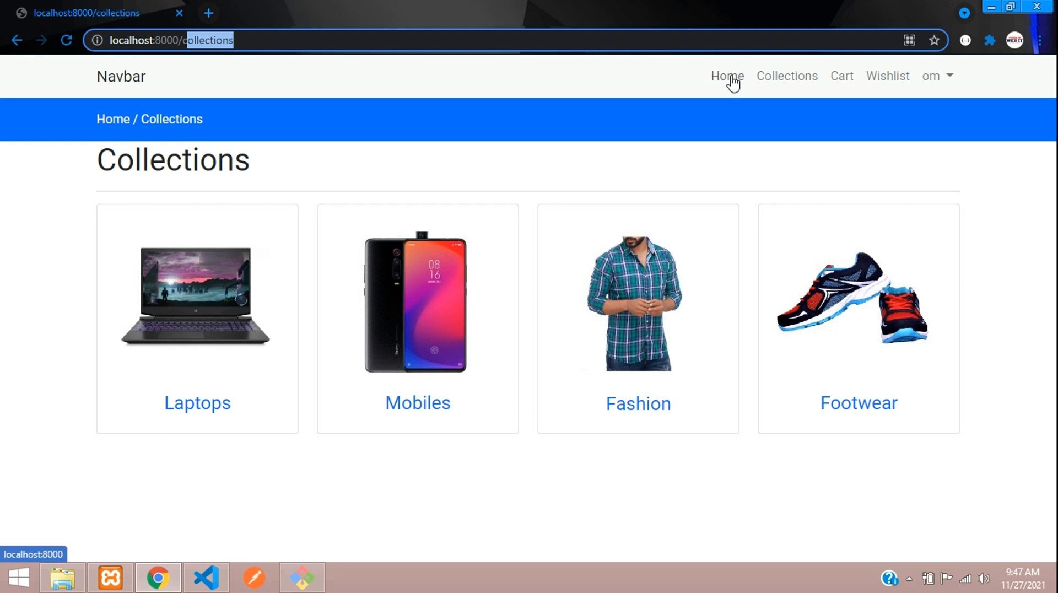
{"action": "left_click", "coordinate": [727, 75]}
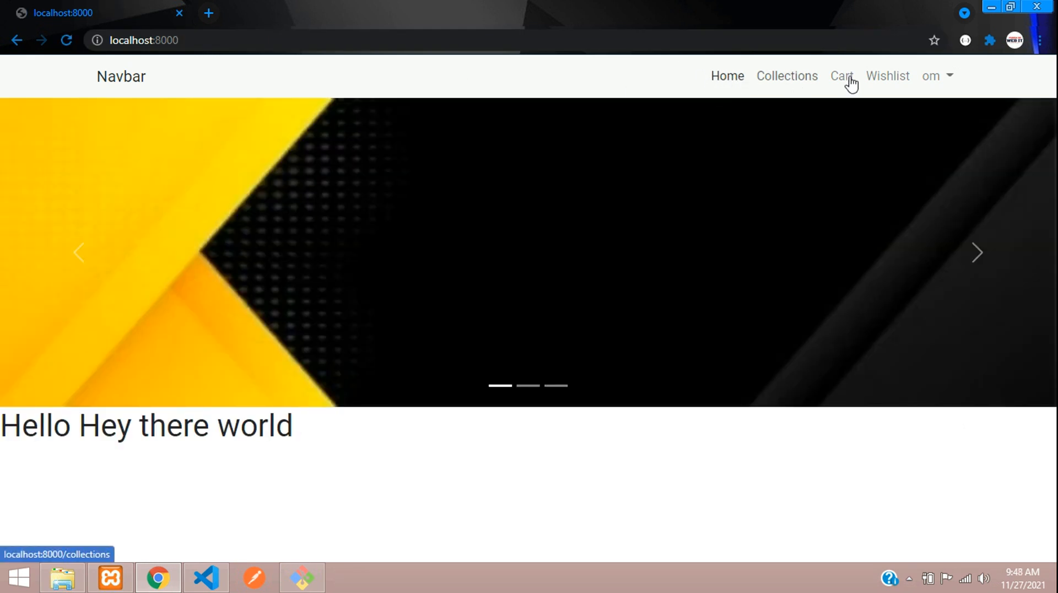
{"action": "mouse_move", "coordinate": [317, 350]}
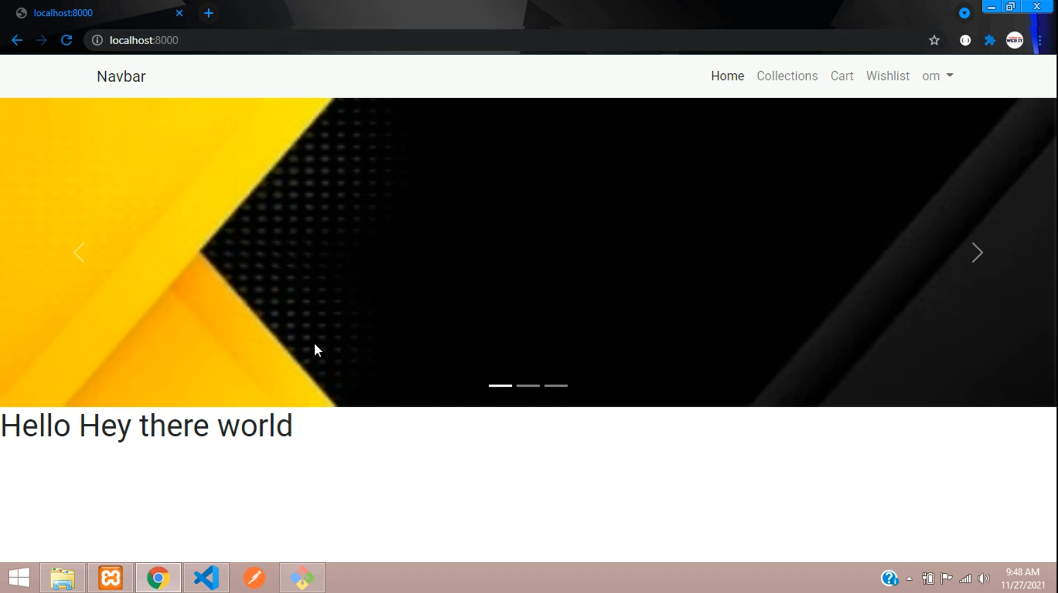
{"action": "mouse_move", "coordinate": [748, 93]}
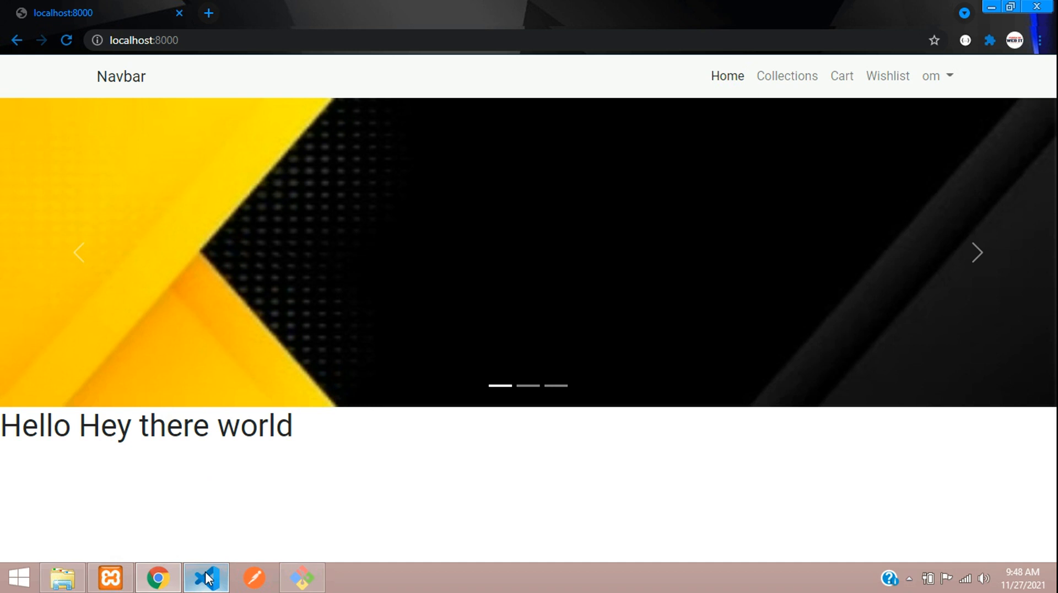
Copy the if/endif condition to the Collections, Cart and Wishlist links, each checking its own url_name.
{"action": "left_click", "coordinate": [205, 578]}
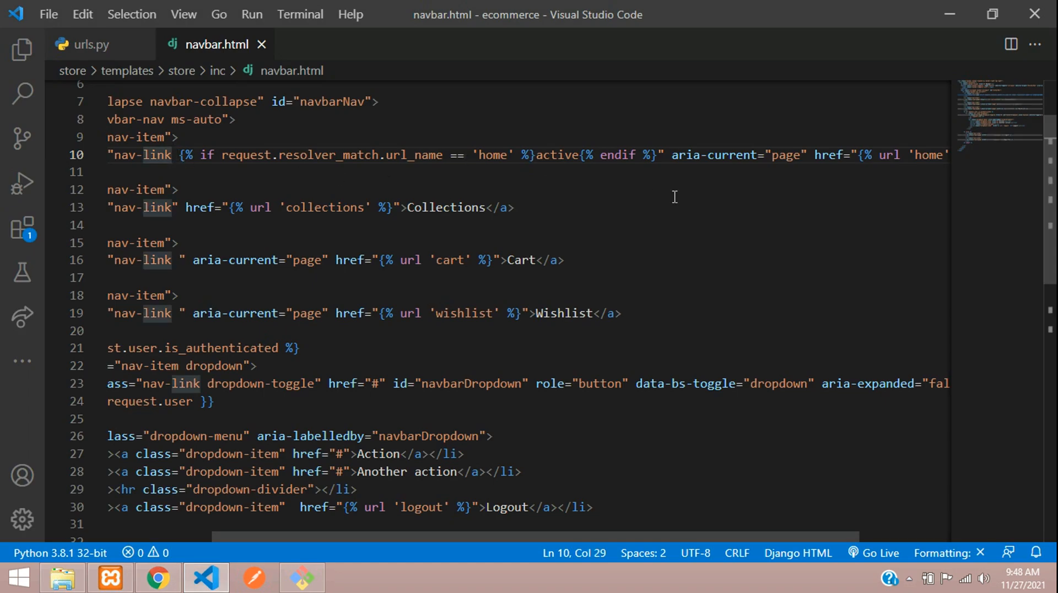
{"action": "left_click_drag", "start_coordinate": [174, 155], "coordinate": [658, 154]}
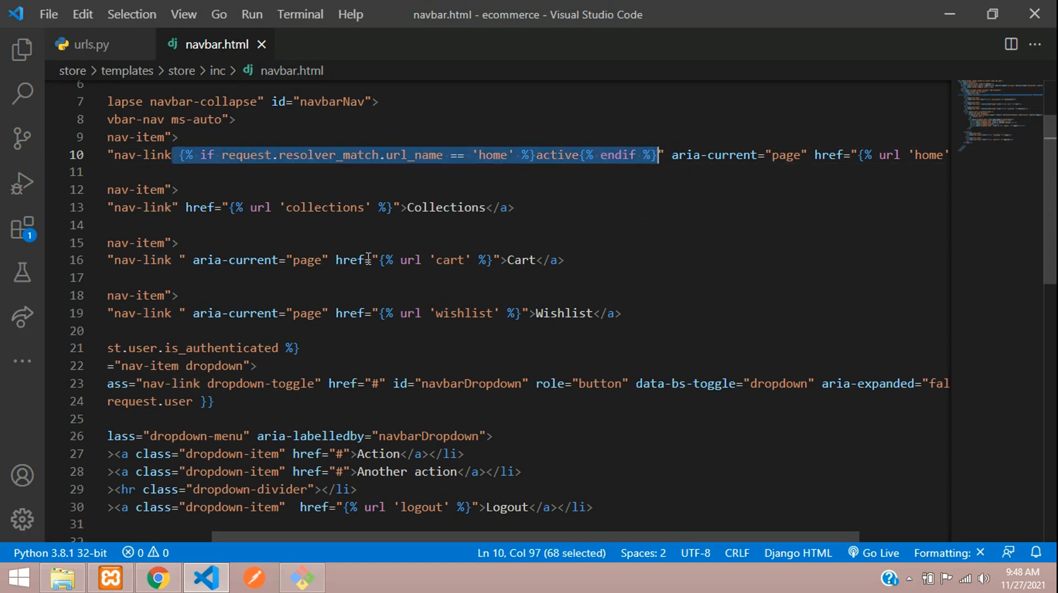
{"action": "left_click", "coordinate": [174, 207]}
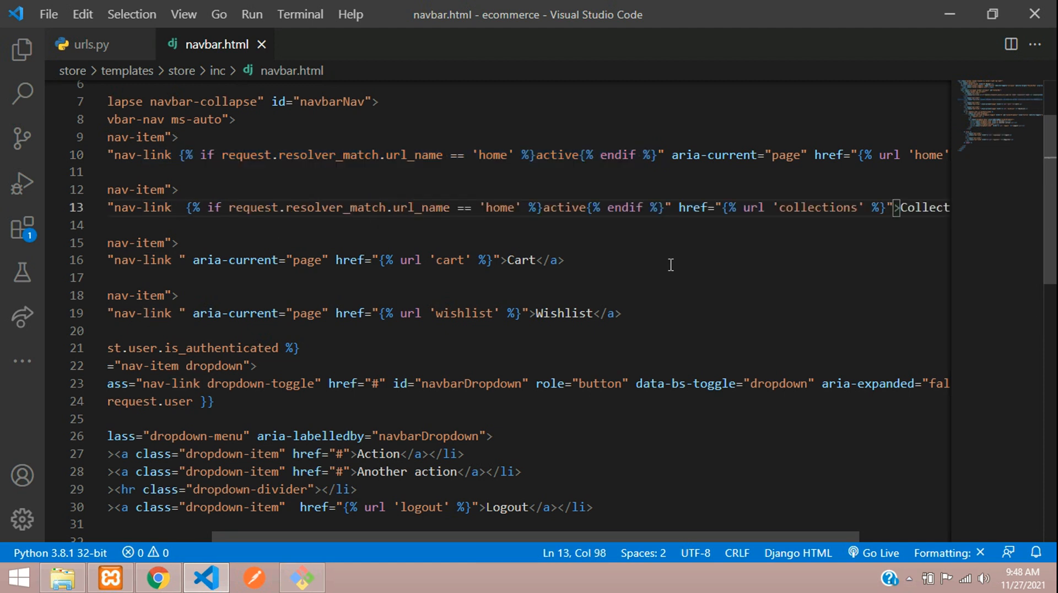
{"action": "double_click", "coordinate": [816, 208]}
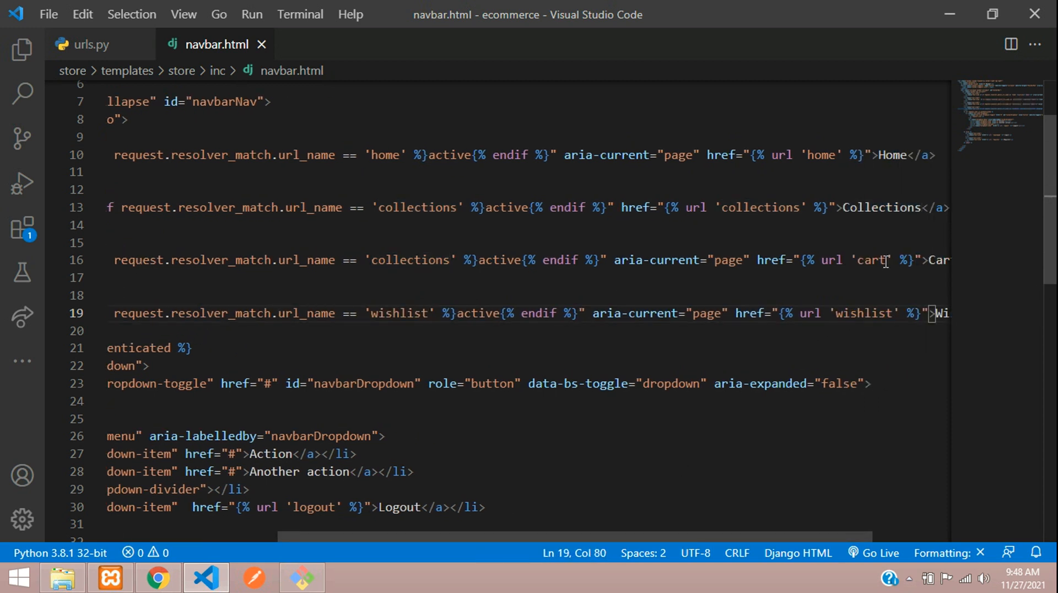
{"action": "double_click", "coordinate": [409, 260]}
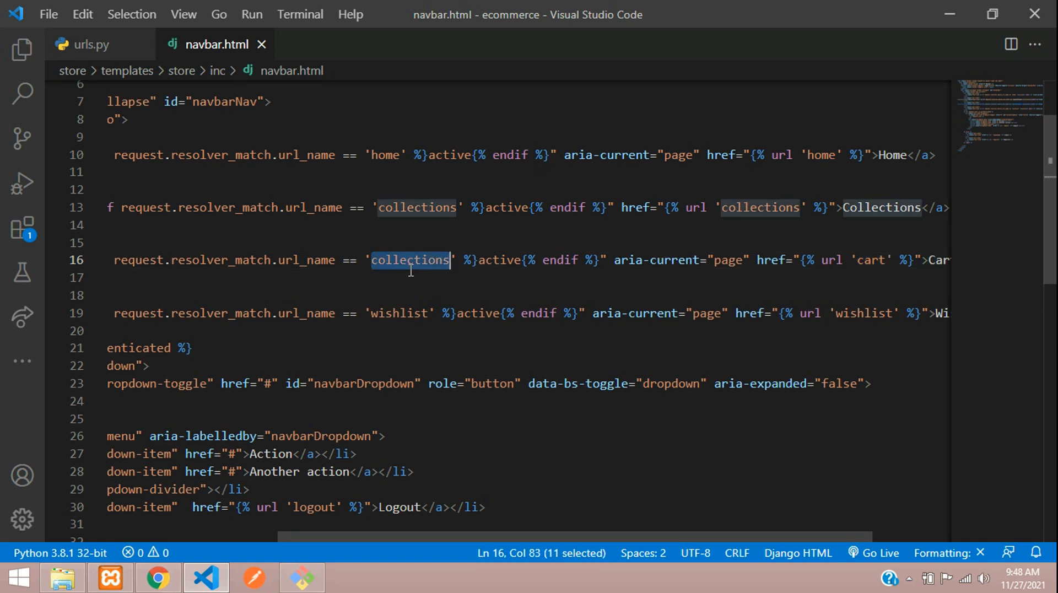
{"action": "type", "text": "cart"}
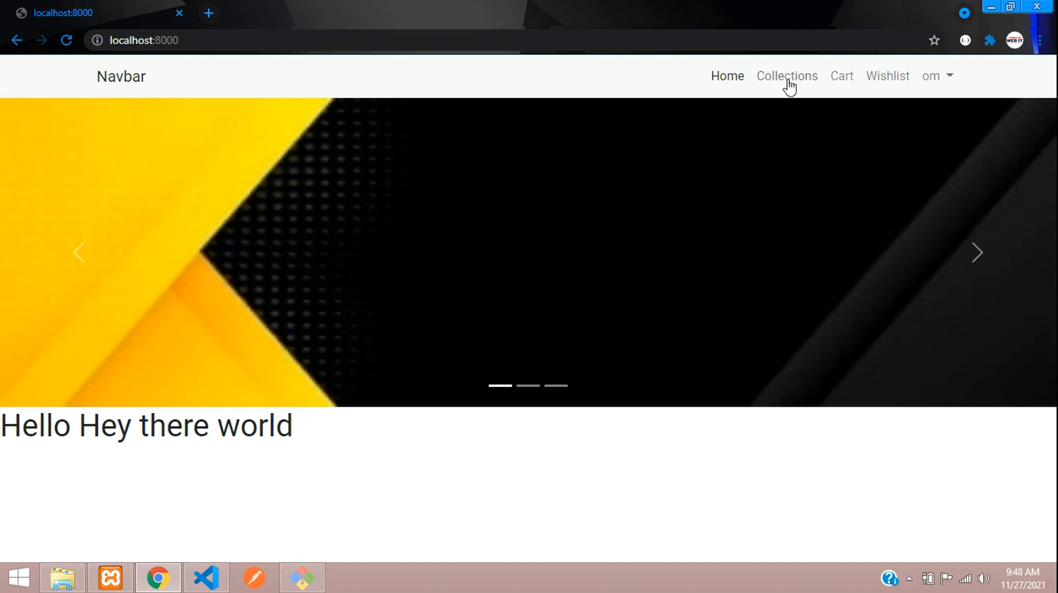
Verify the Cart and Collections pages each highlight their own nav link, then return to the editor.
{"action": "left_click", "coordinate": [841, 76]}
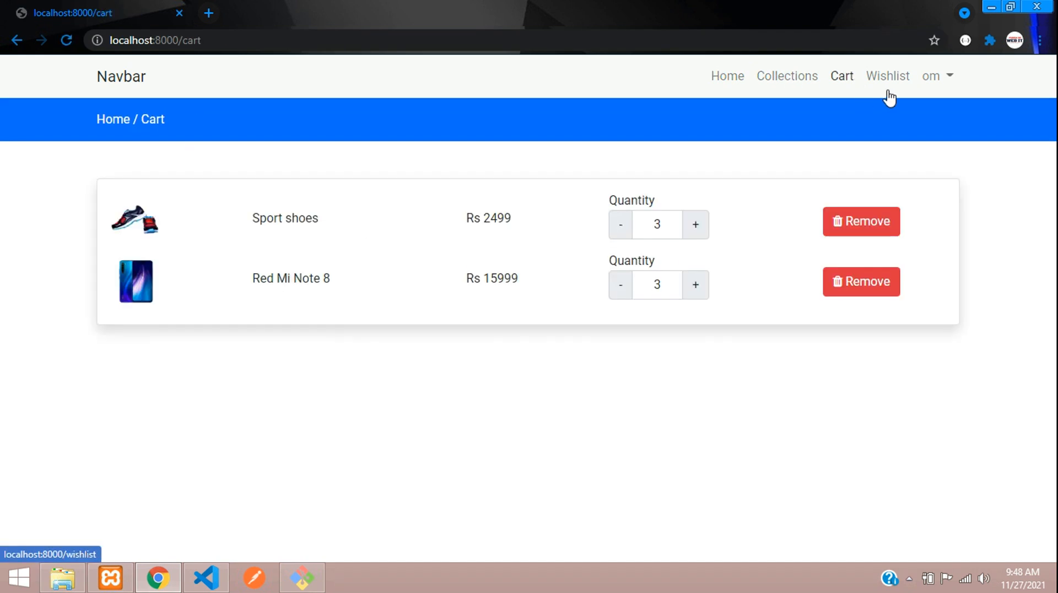
{"action": "mouse_move", "coordinate": [807, 89]}
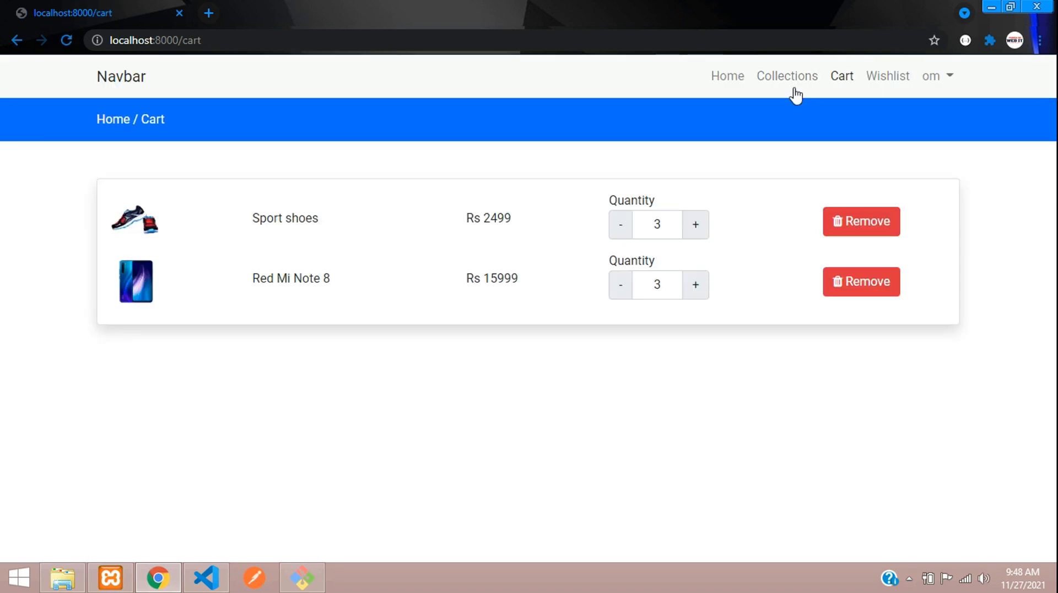
{"action": "left_click", "coordinate": [787, 75]}
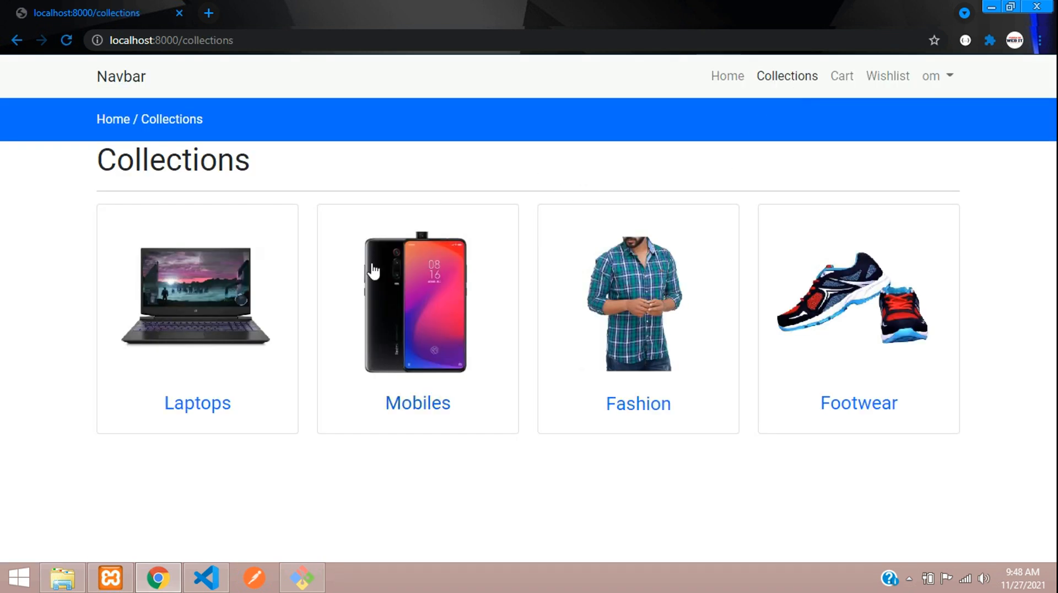
{"action": "mouse_move", "coordinate": [219, 504]}
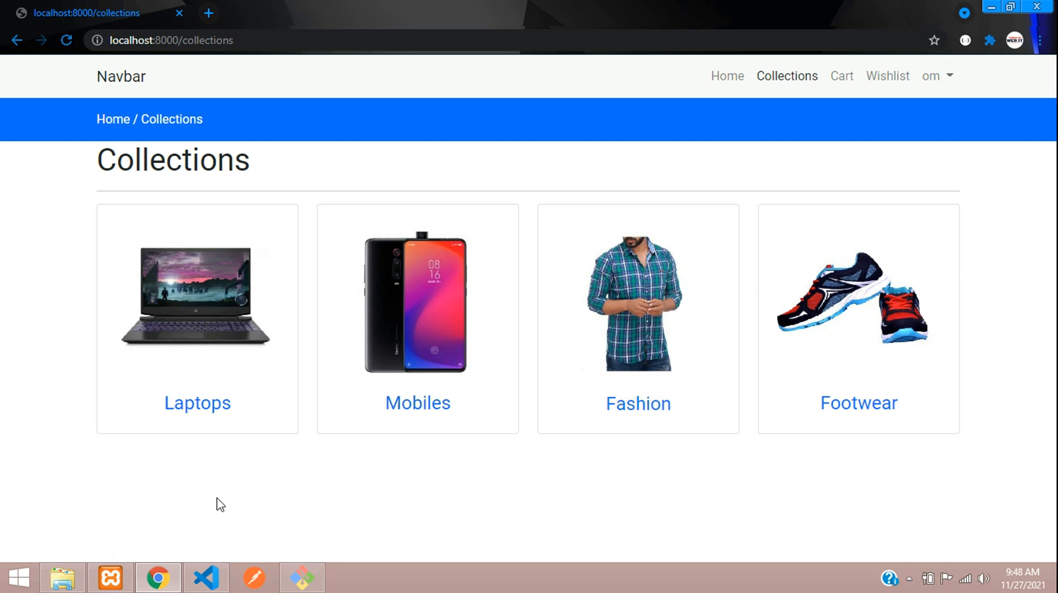
{"action": "left_click", "coordinate": [206, 577]}
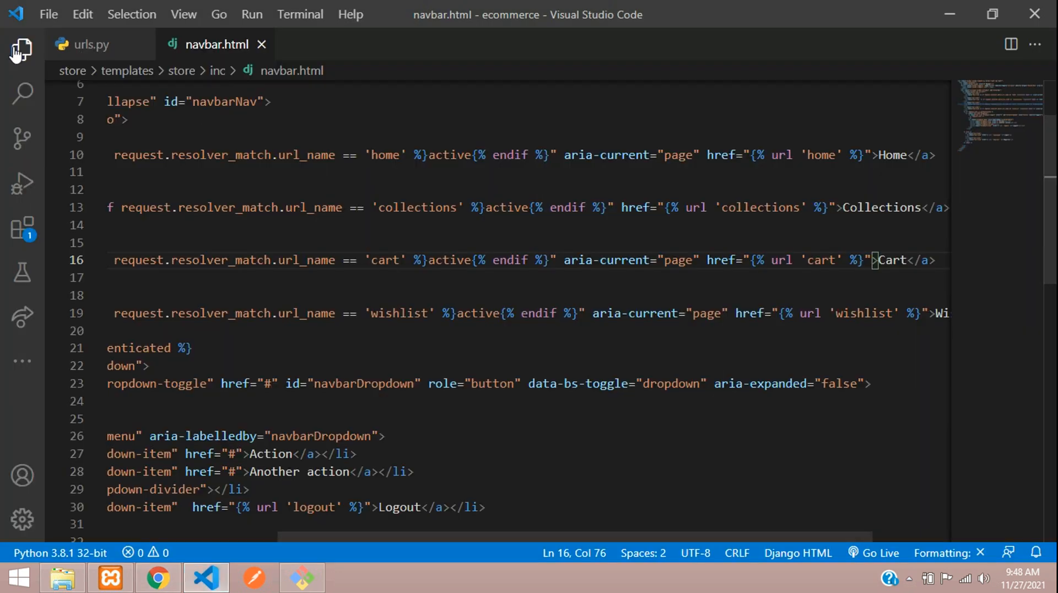
Navigate the Explorer to templates/store/layouts and open main.html.
{"action": "left_click", "coordinate": [22, 48]}
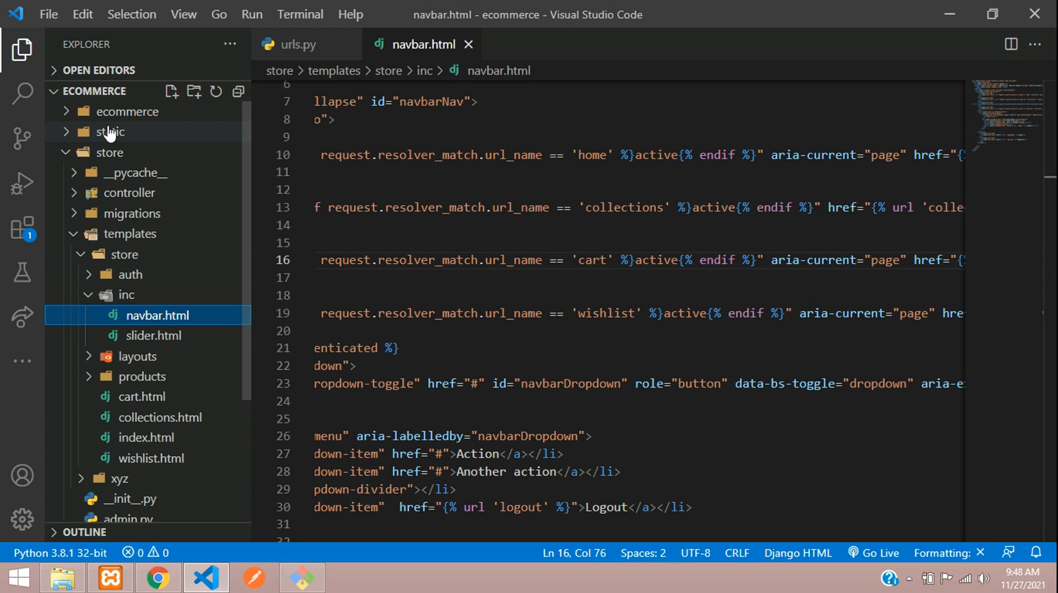
{"action": "left_click", "coordinate": [109, 131]}
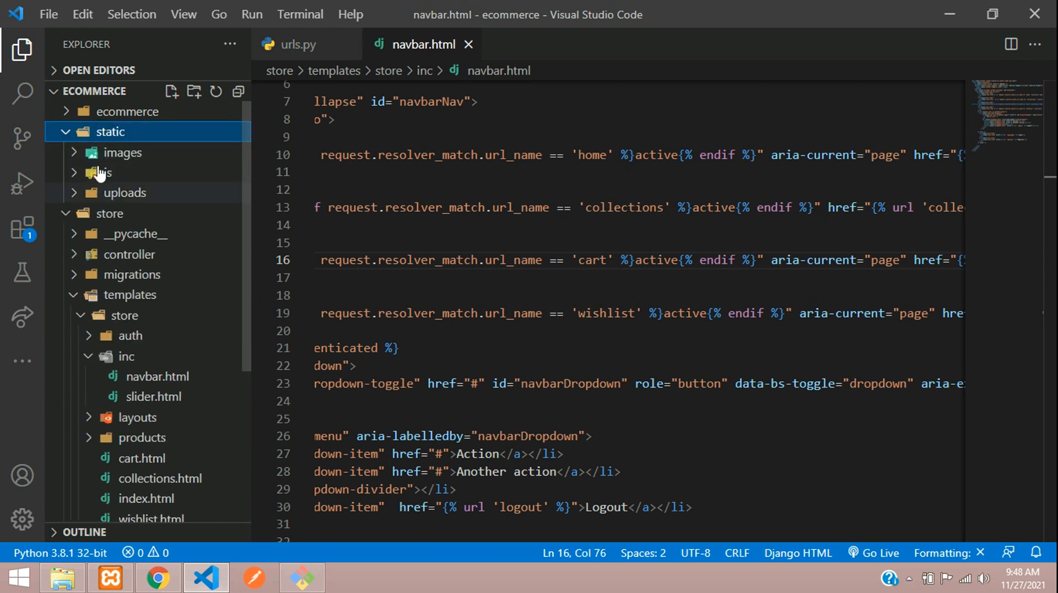
{"action": "left_click", "coordinate": [109, 132]}
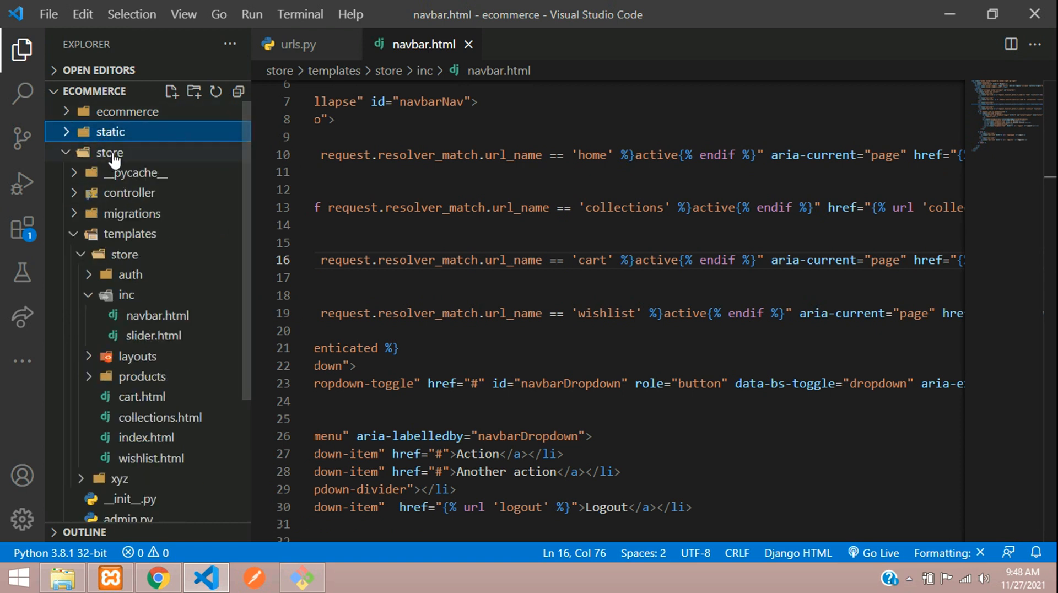
{"action": "left_click", "coordinate": [126, 295]}
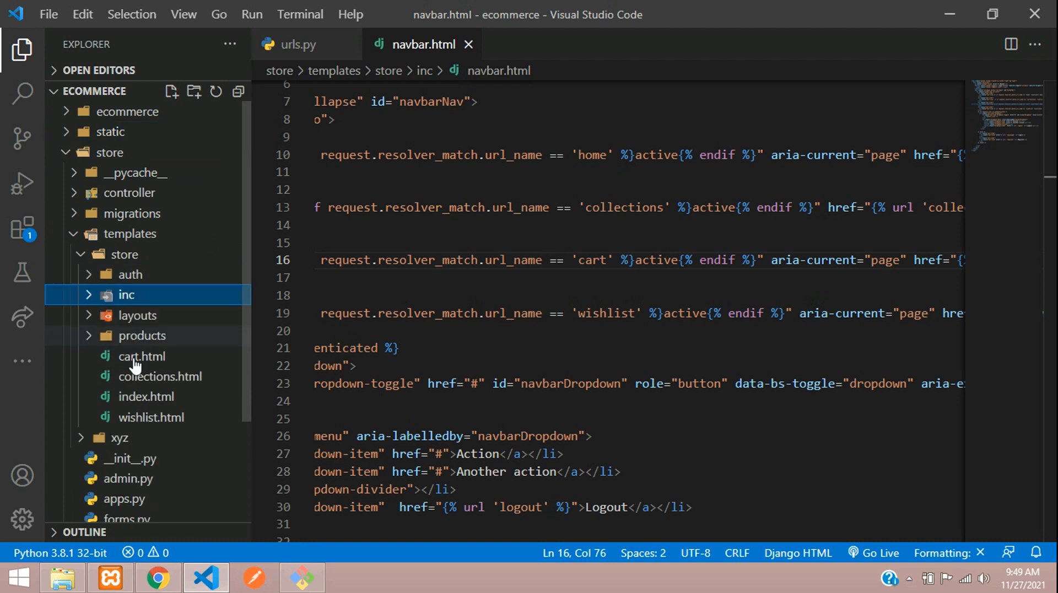
{"action": "mouse_move", "coordinate": [101, 320]}
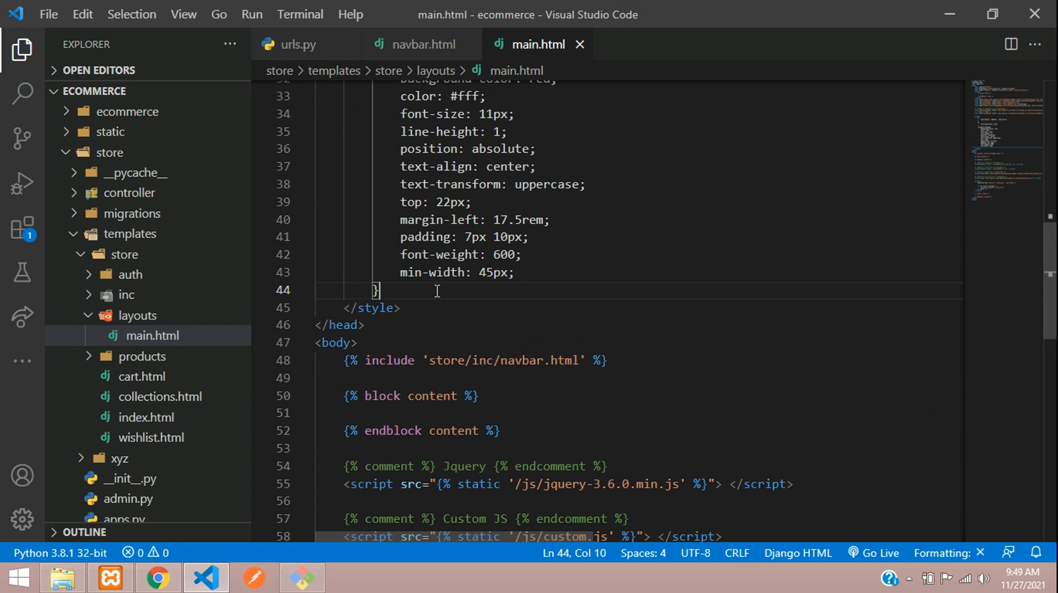
Start an .active rule with a trial background-color: blue, then delete that declaration.
{"action": "type", "text": ".a"}
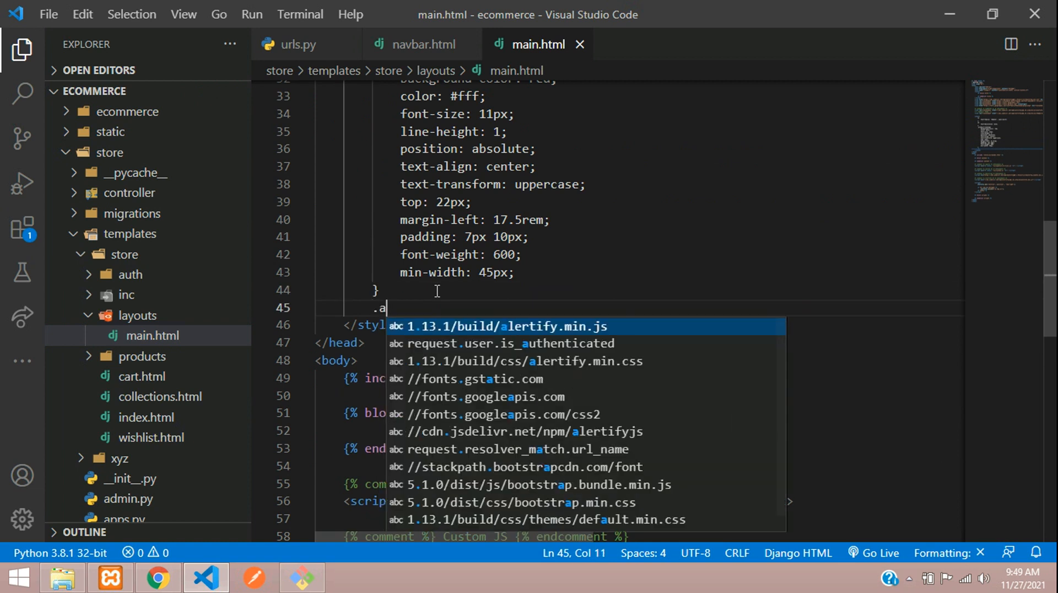
{"action": "type", "text": "ctive{"}
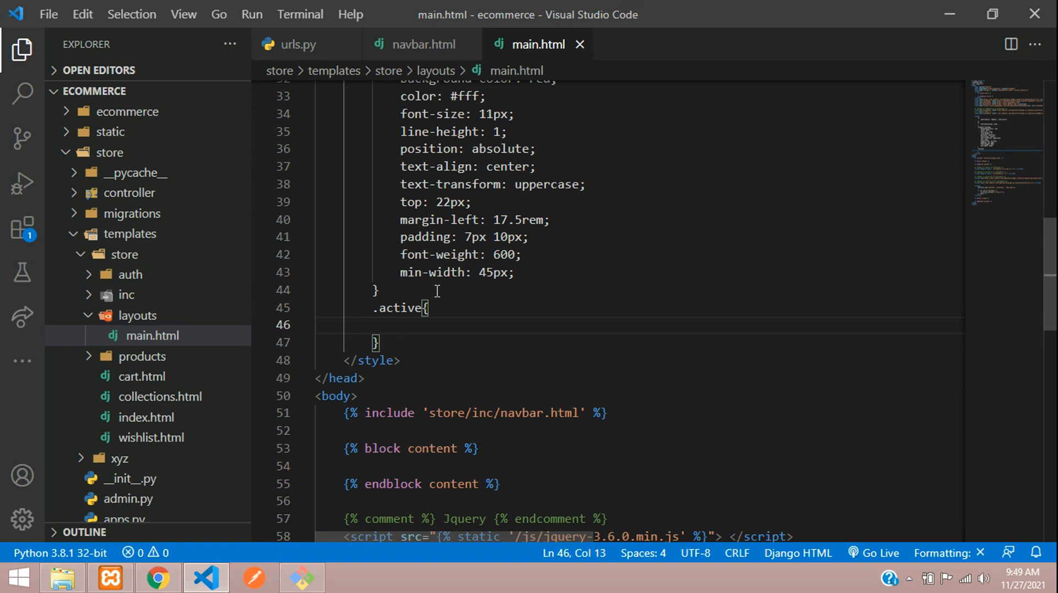
{"action": "type", "text": "backgr"}
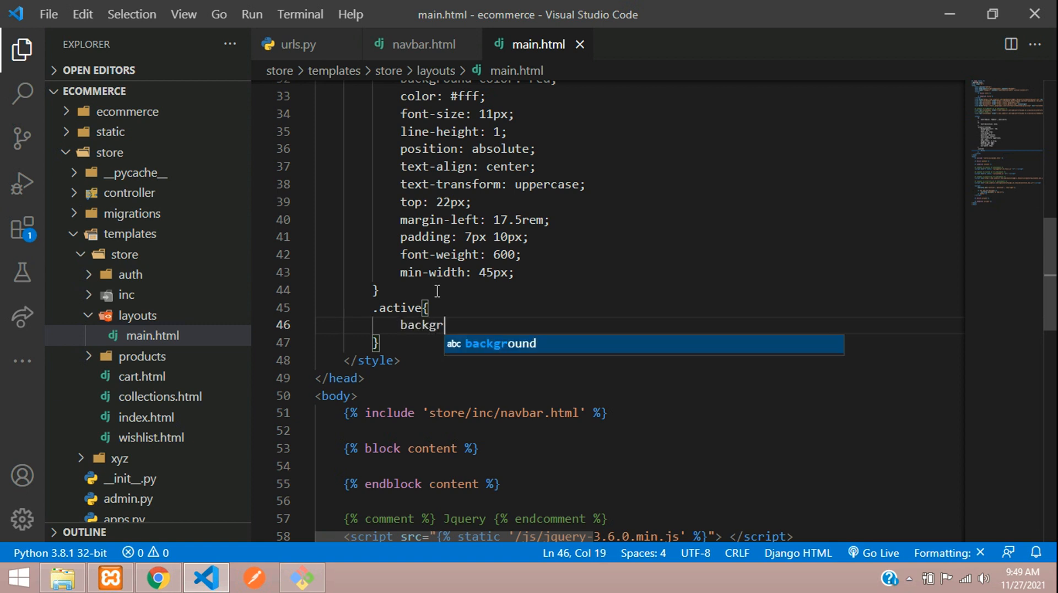
{"action": "type", "text": "ound-c"}
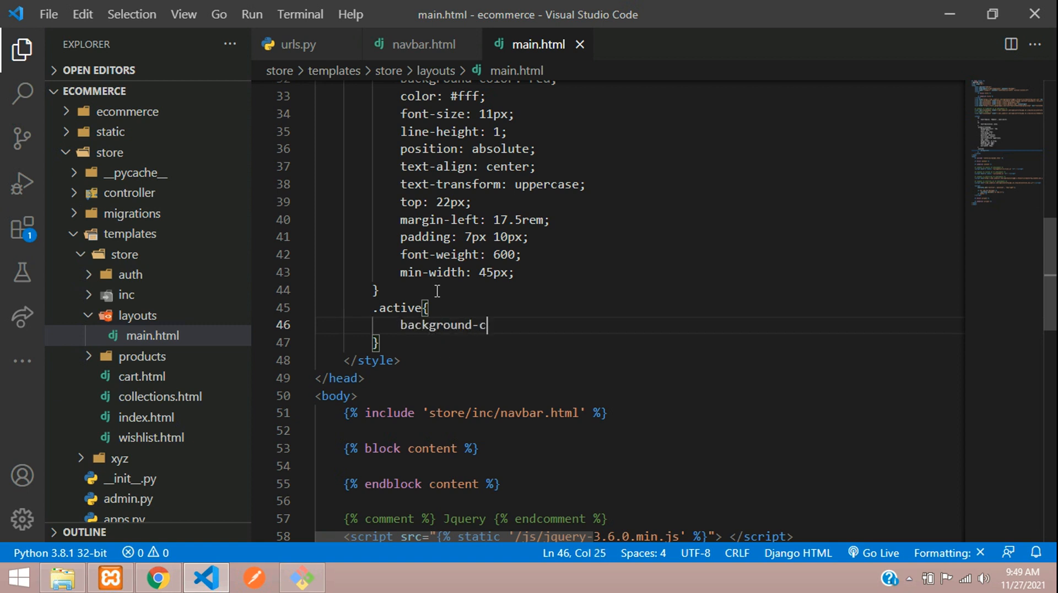
{"action": "type", "text": "olor:"}
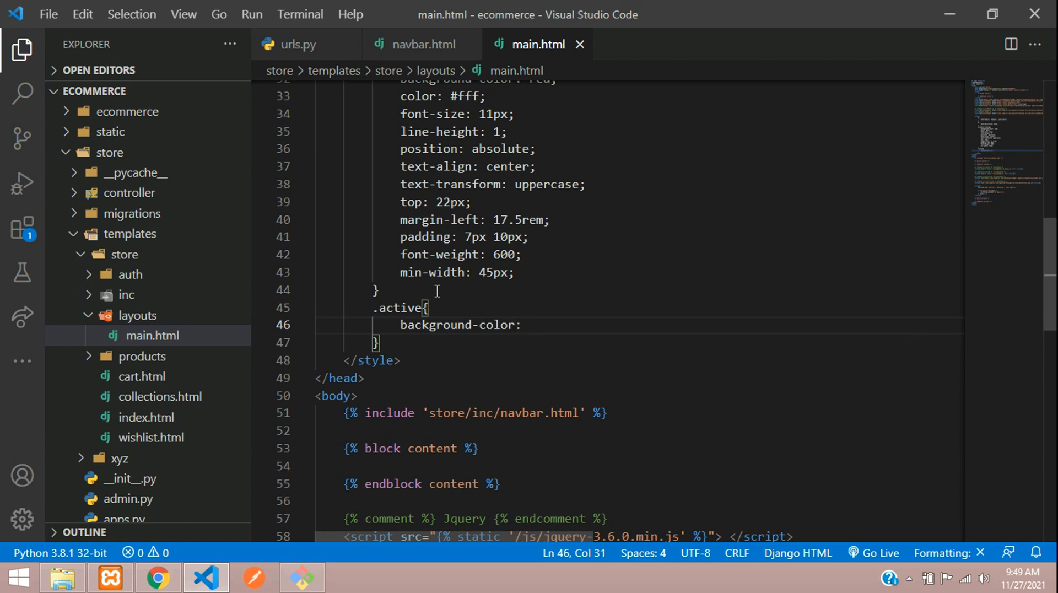
{"action": "type", "text": "blue"}
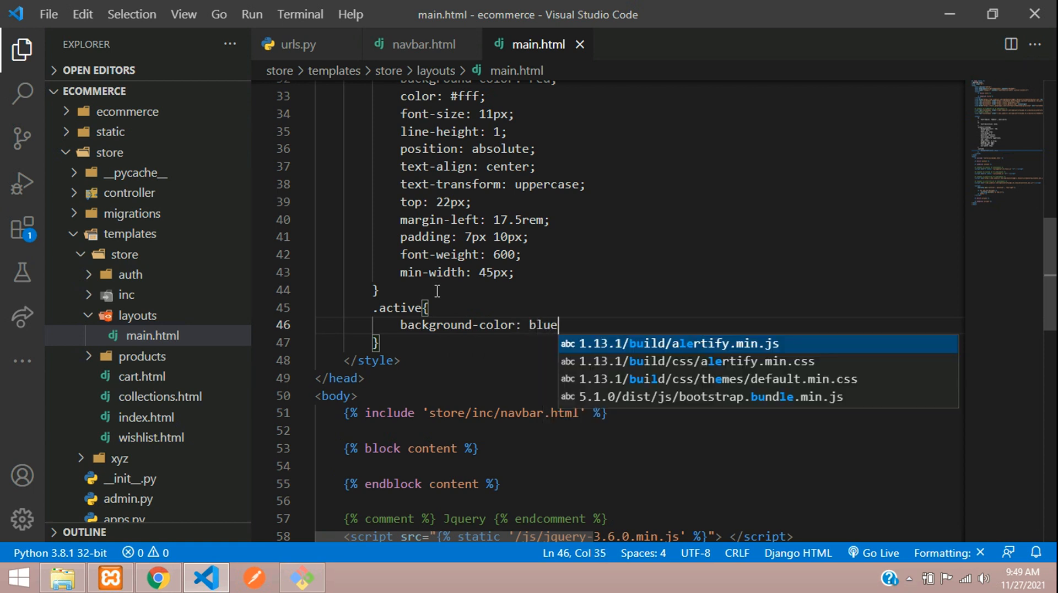
{"action": "type", "text": ";"}
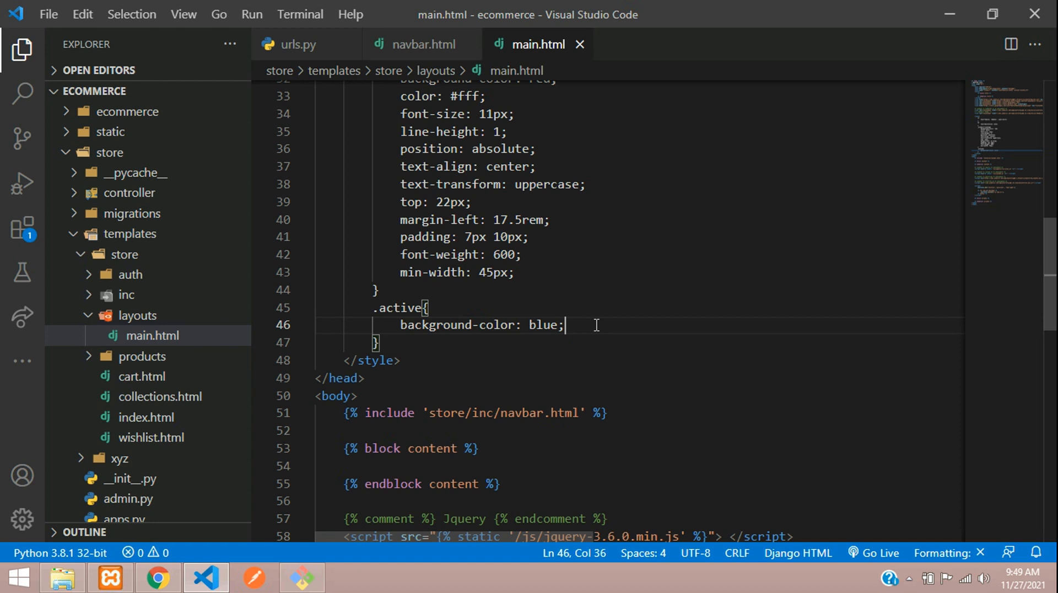
{"action": "key", "text": "BackSpace"}
{"action": "type", "text": "font0"}
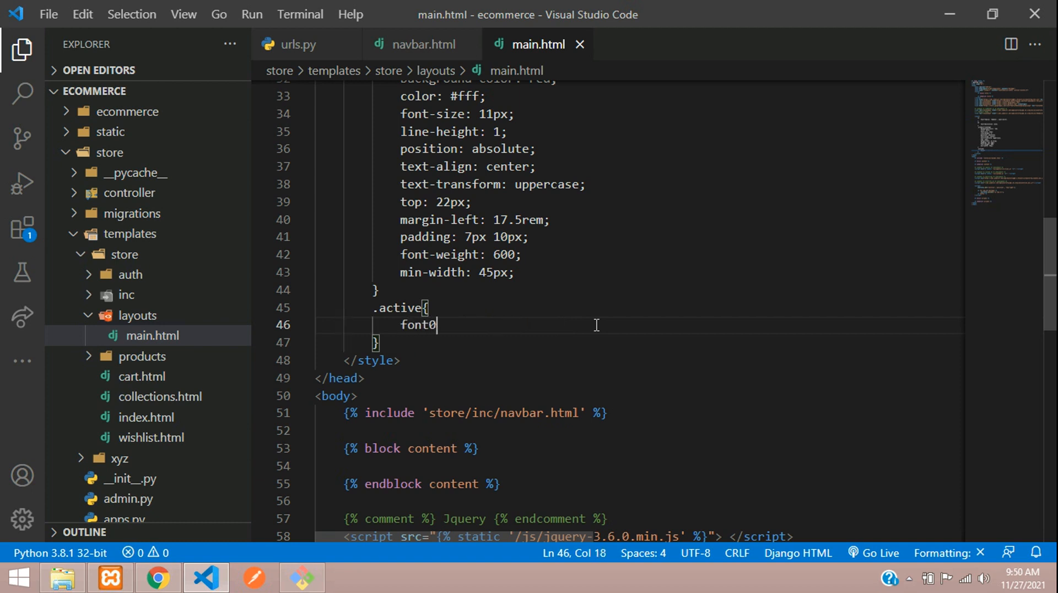
Give the .active rule font-weight: 800 instead.
{"action": "type", "text": "-weig"}
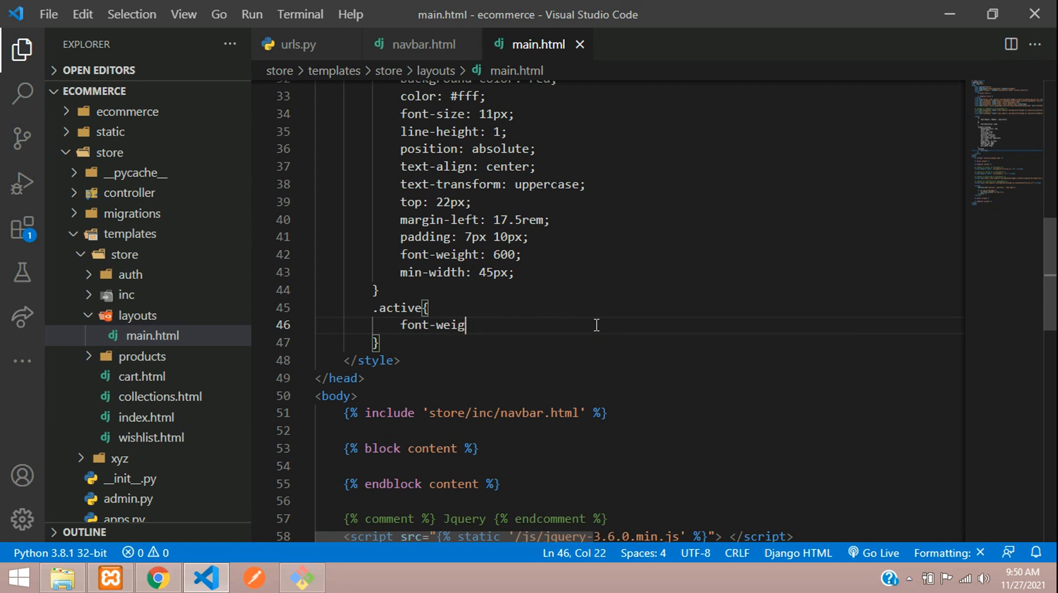
{"action": "type", "text": "ht:8"}
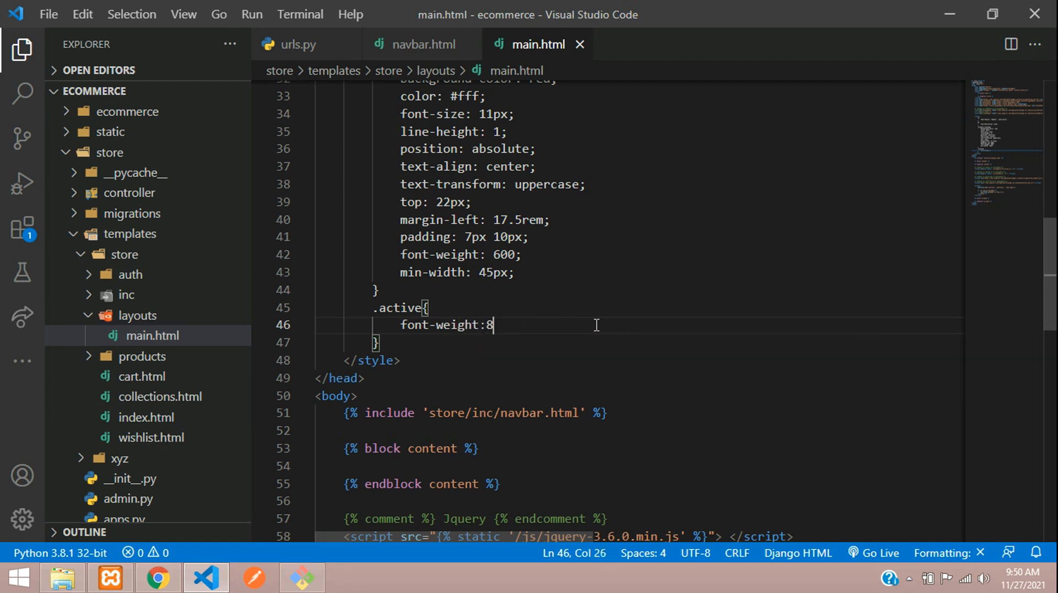
{"action": "type", "text": "00;"}
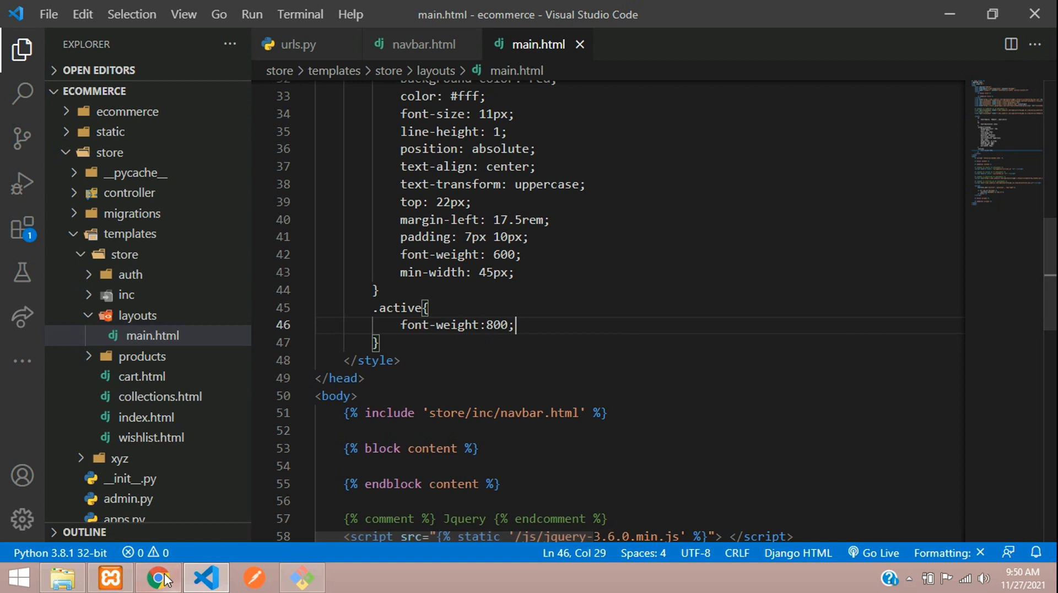
Confirm in Chrome that Cart, Collections and Home each render their own nav link bold.
{"action": "left_click", "coordinate": [158, 578]}
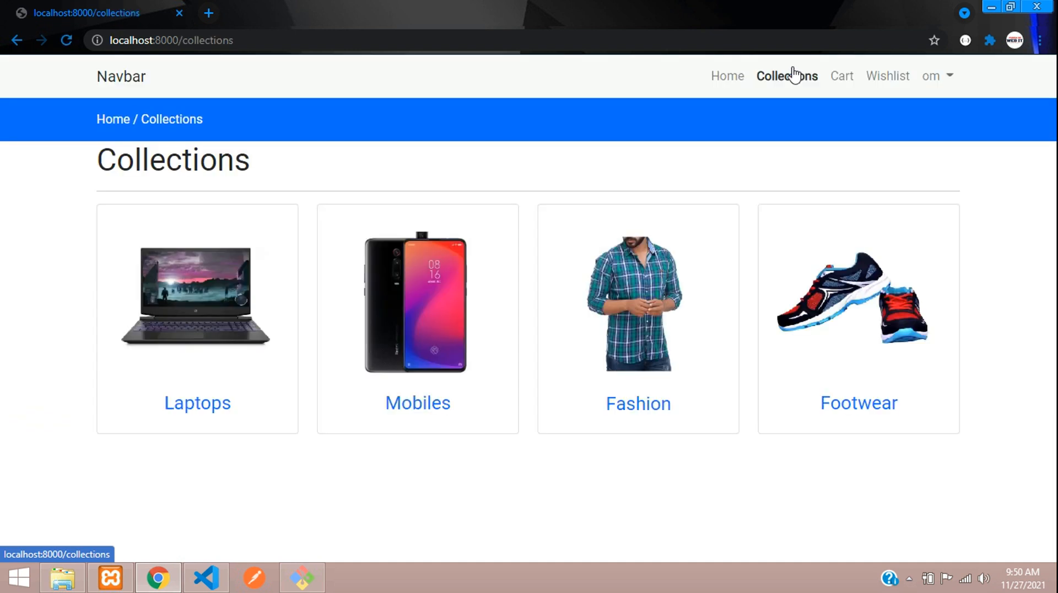
{"action": "left_click", "coordinate": [841, 76]}
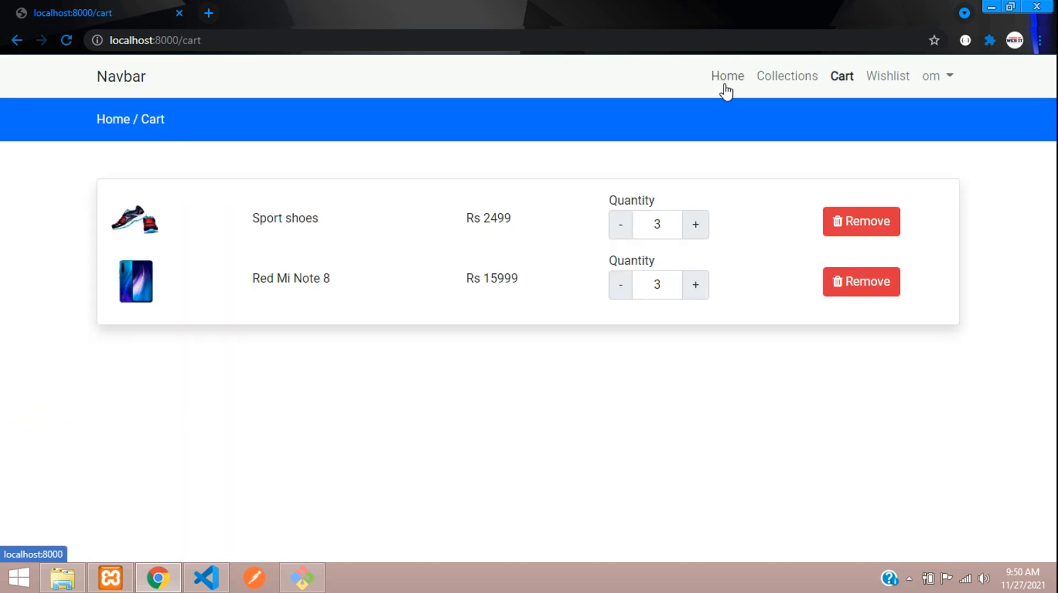
{"action": "left_click", "coordinate": [786, 76]}
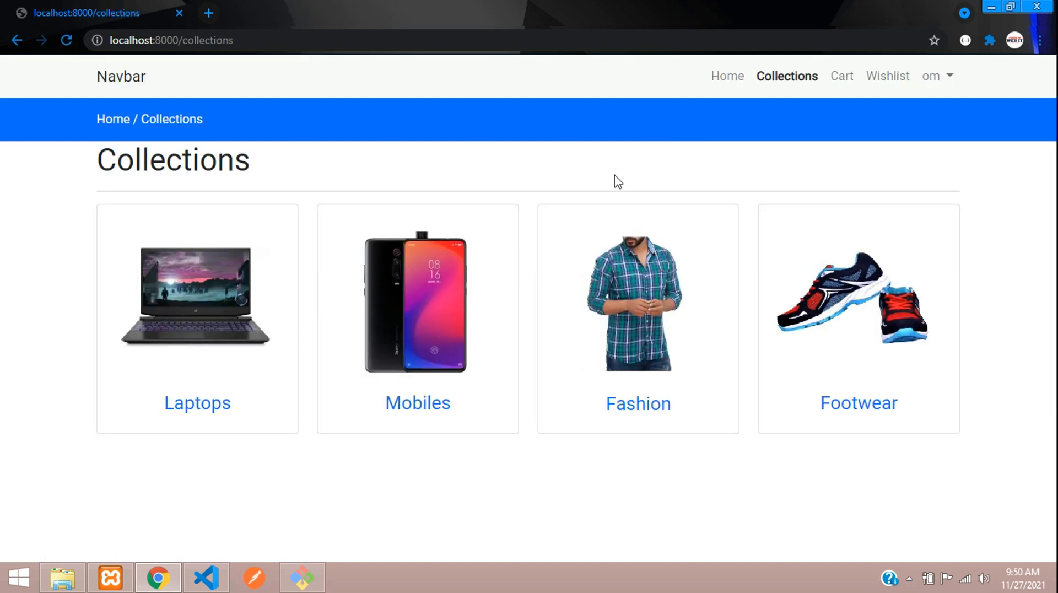
{"action": "mouse_move", "coordinate": [561, 175]}
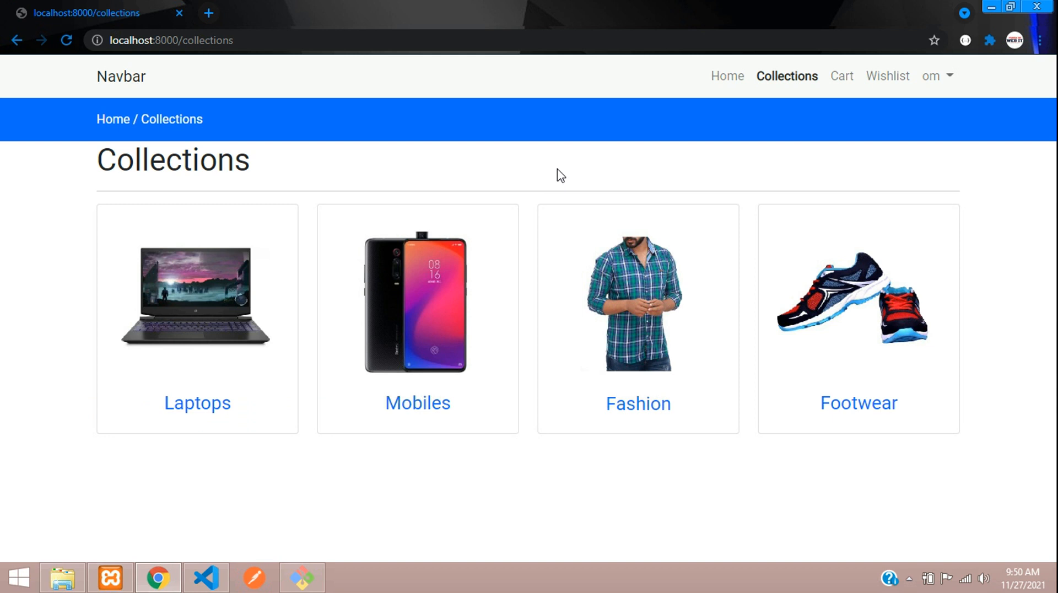
{"action": "left_click", "coordinate": [726, 76]}
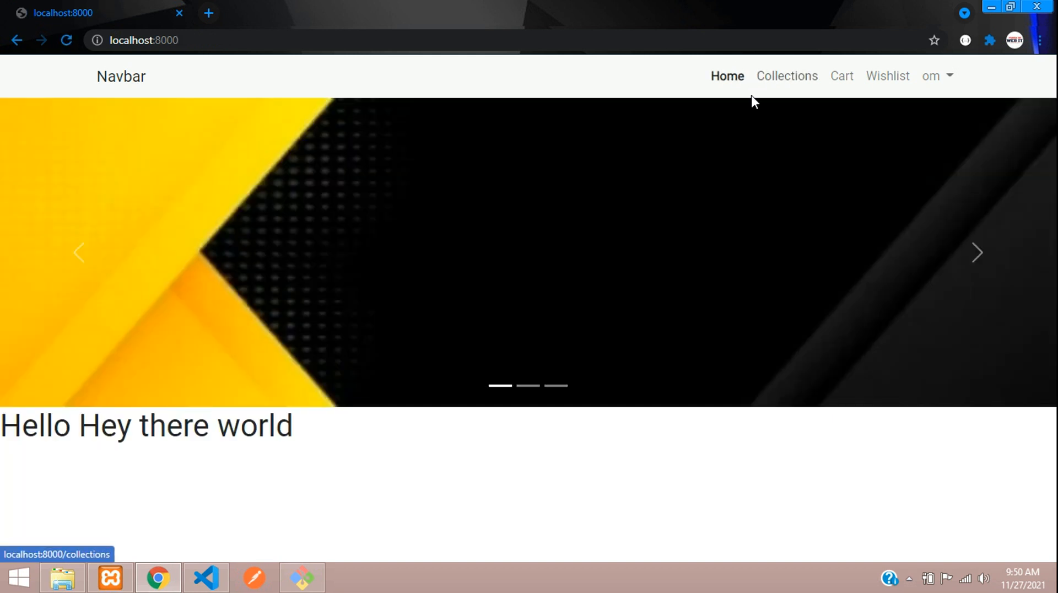
{"action": "mouse_move", "coordinate": [763, 187]}
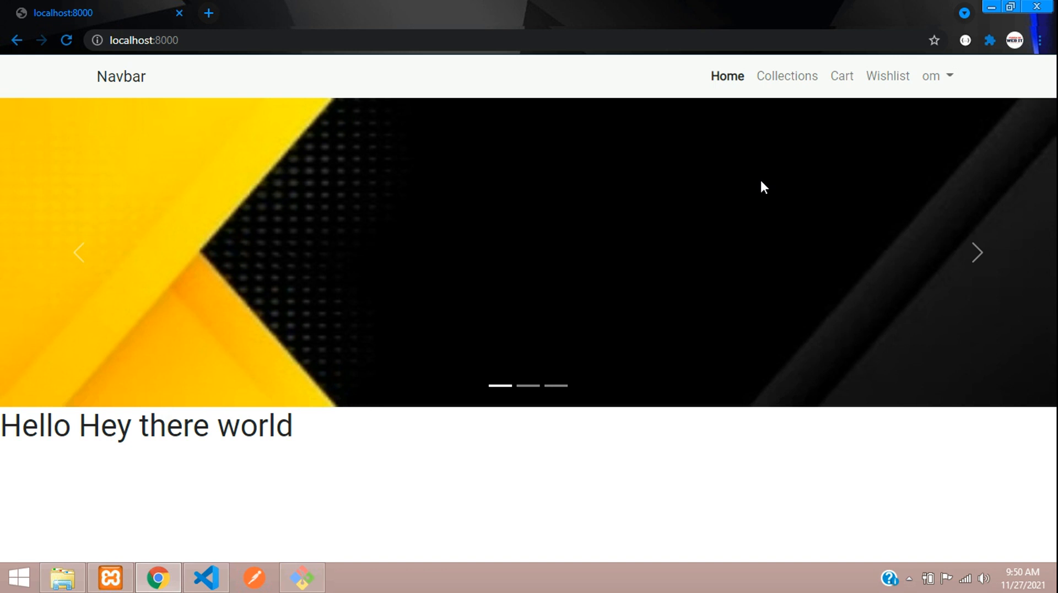
{"action": "mouse_move", "coordinate": [777, 221]}
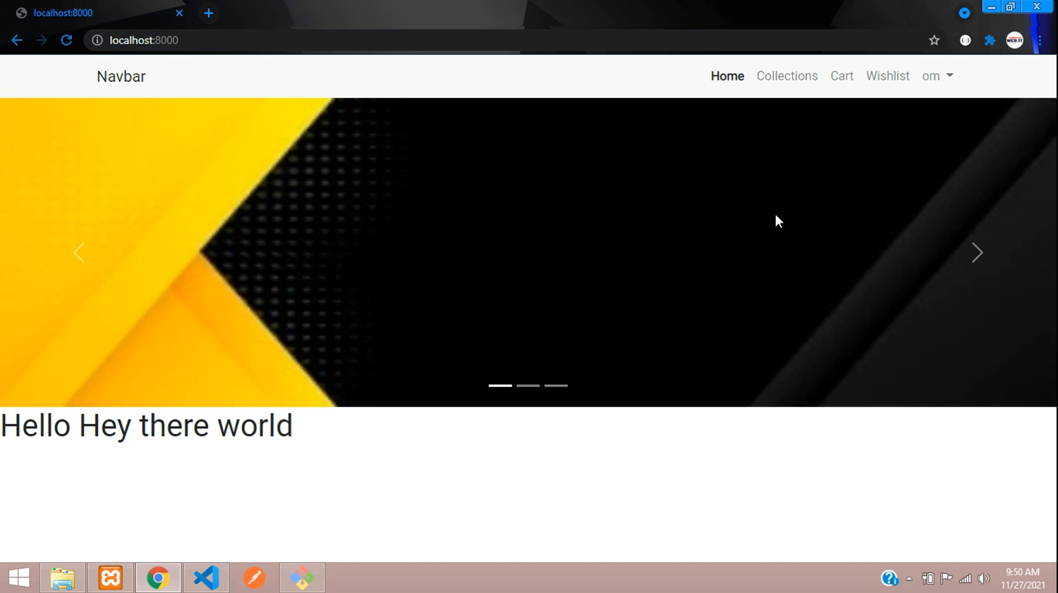